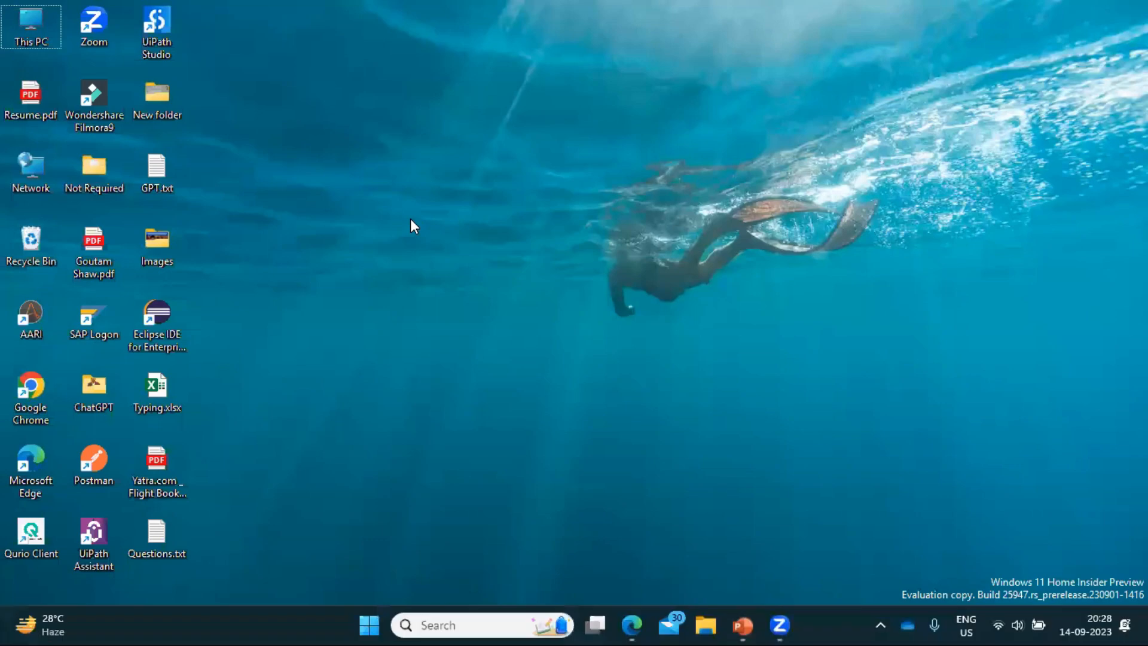
Open the Microsoft 365 home page in Edge and maximize the window.
left_click(629, 625)
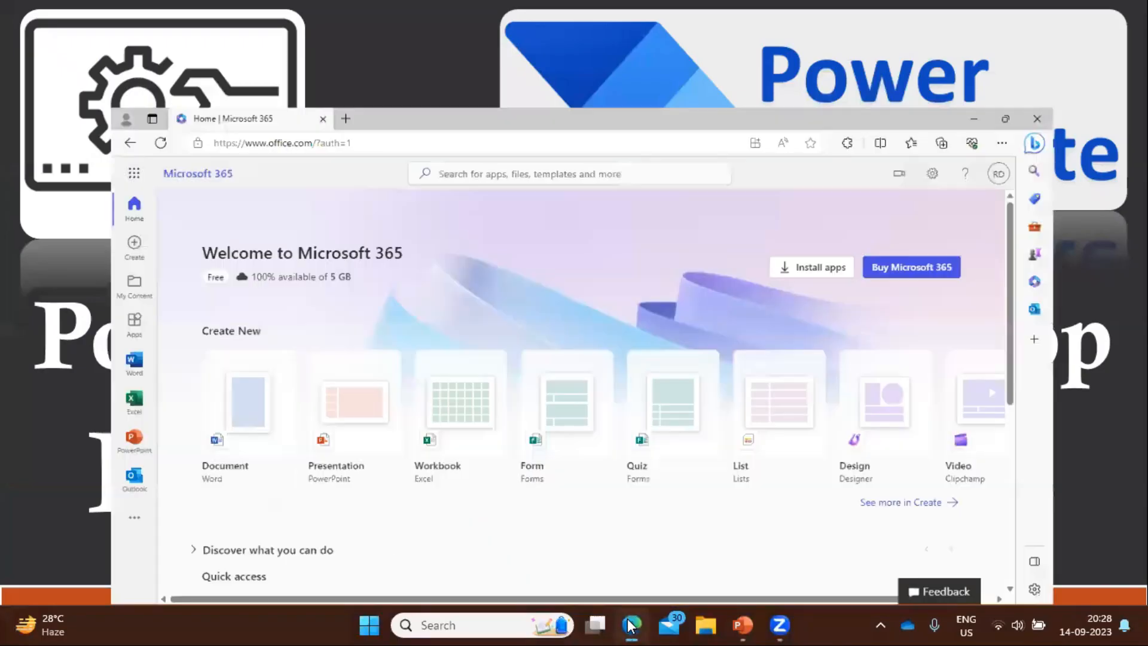
left_click(1005, 119)
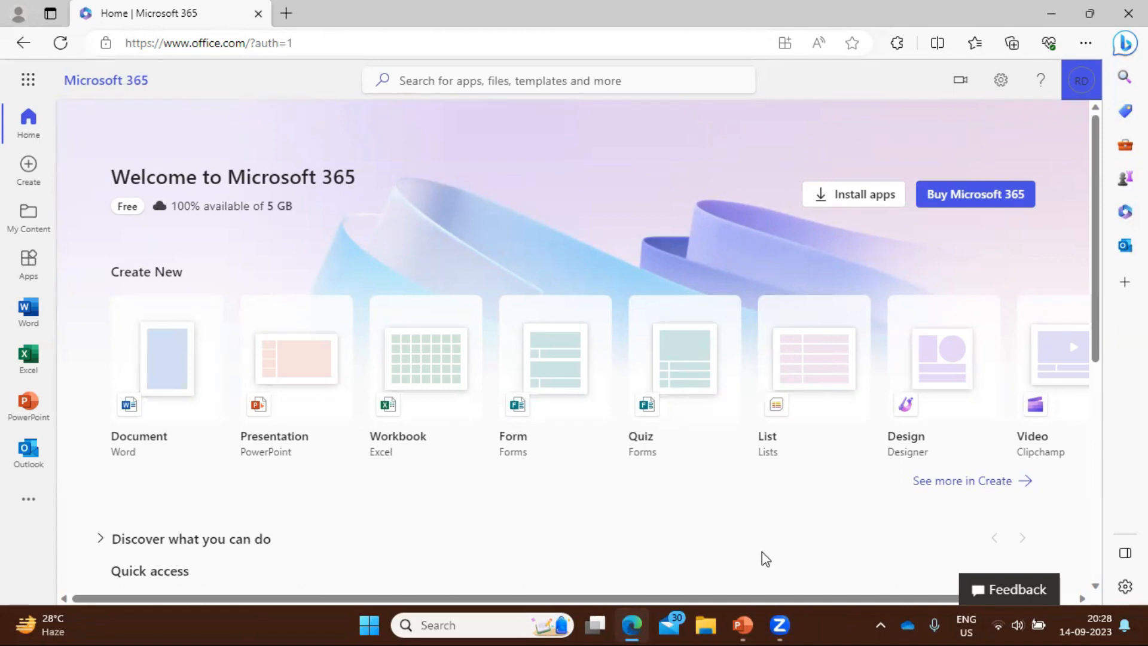
mouse_move(615, 221)
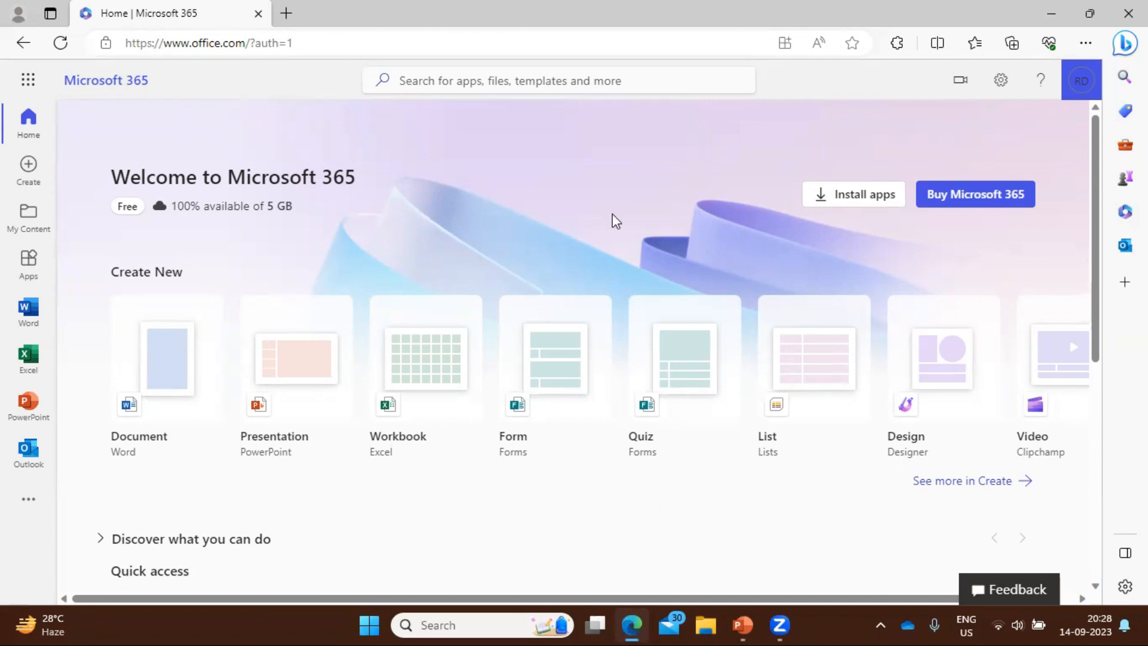
mouse_move(192, 117)
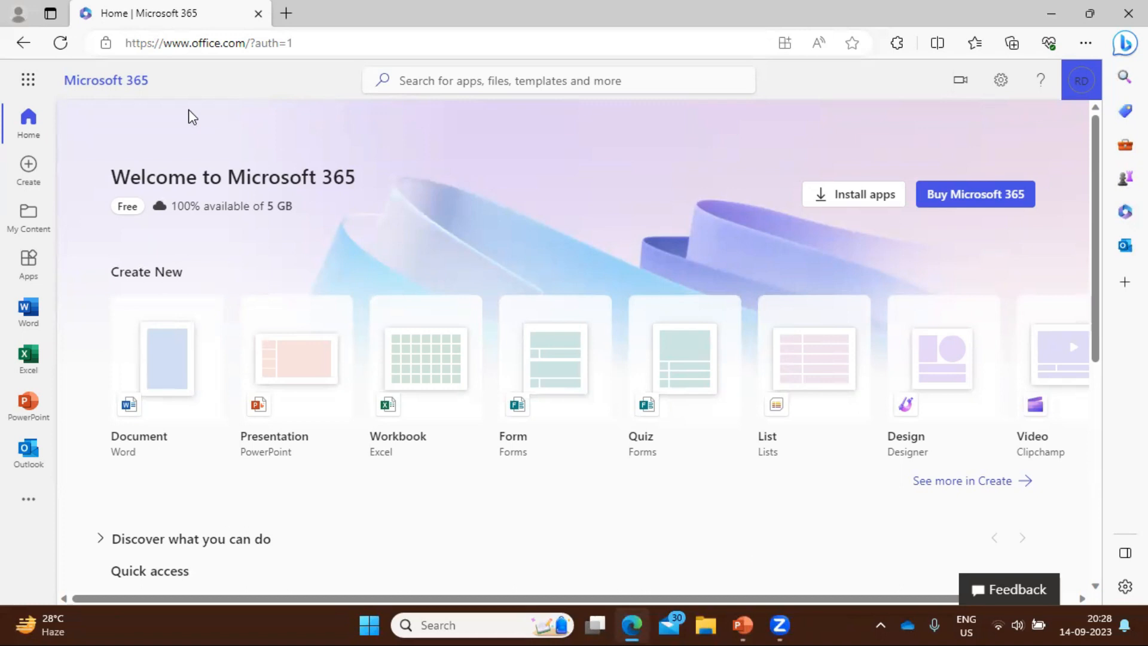
mouse_move(263, 95)
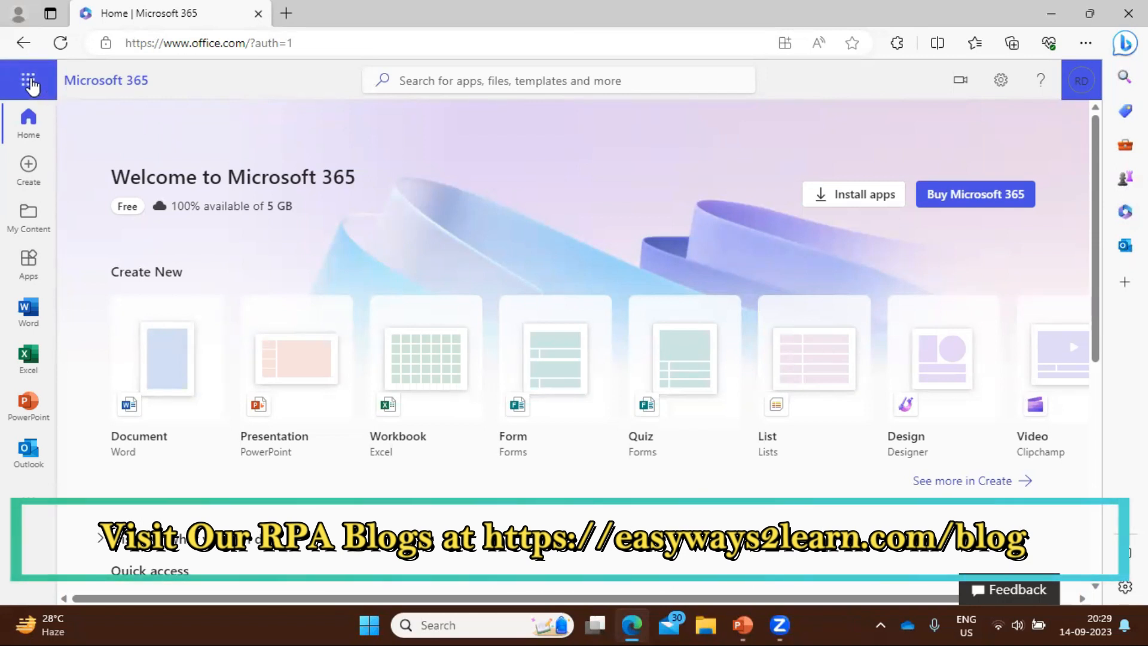
From the app launcher's All apps list, open Power Automate in a new tab.
left_click(28, 81)
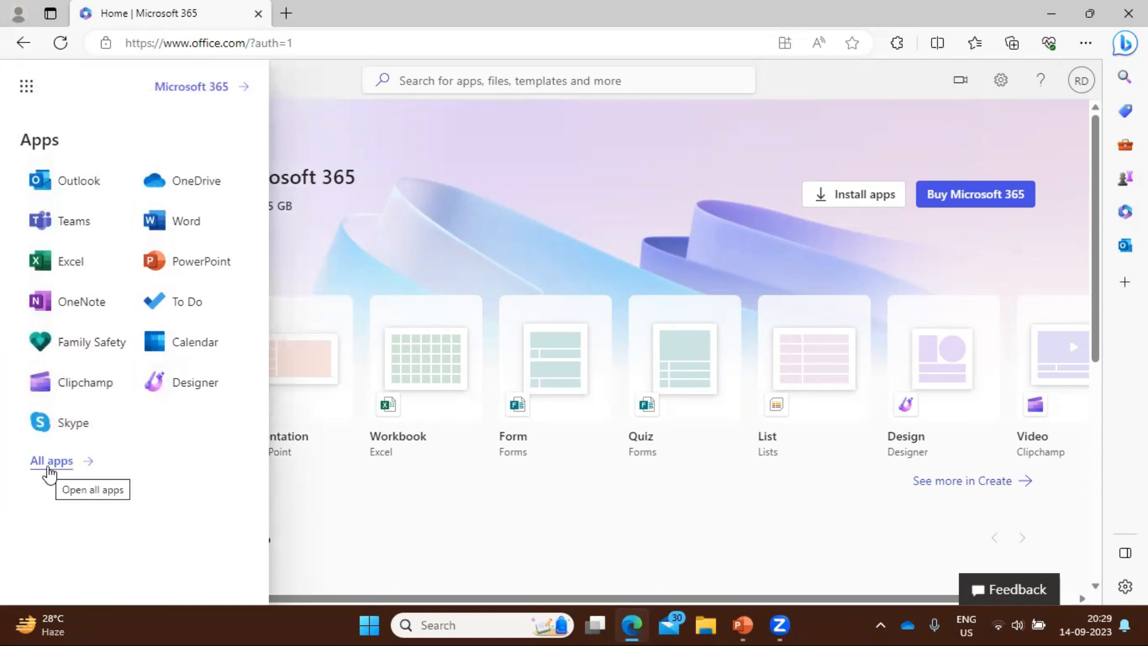
left_click(51, 461)
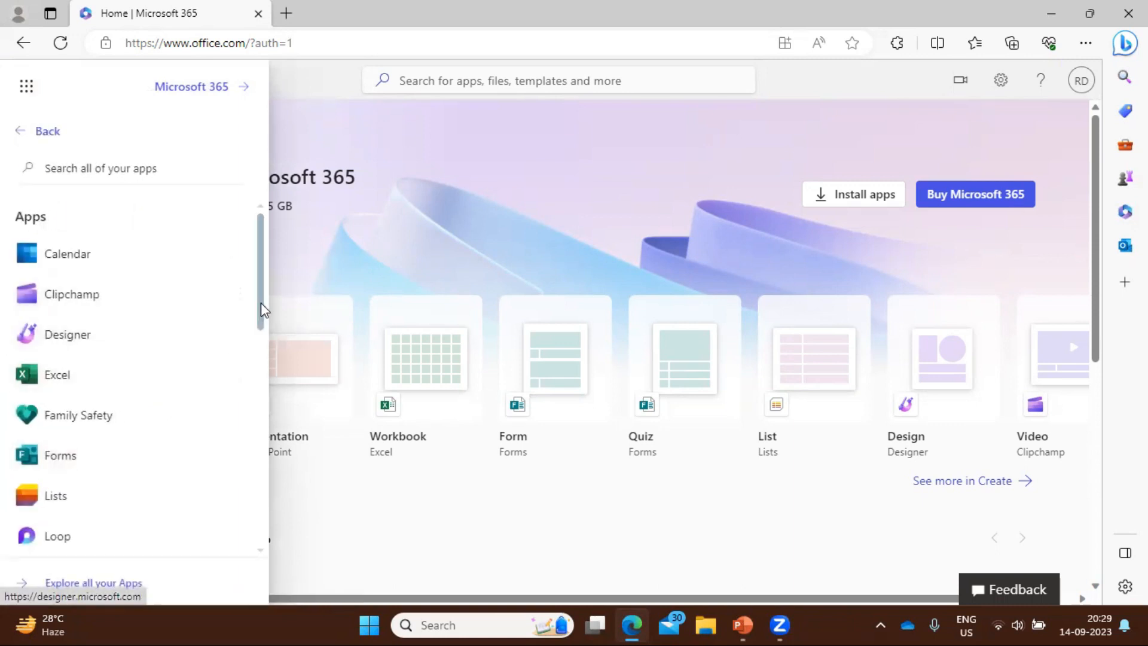
scroll("down", 3)
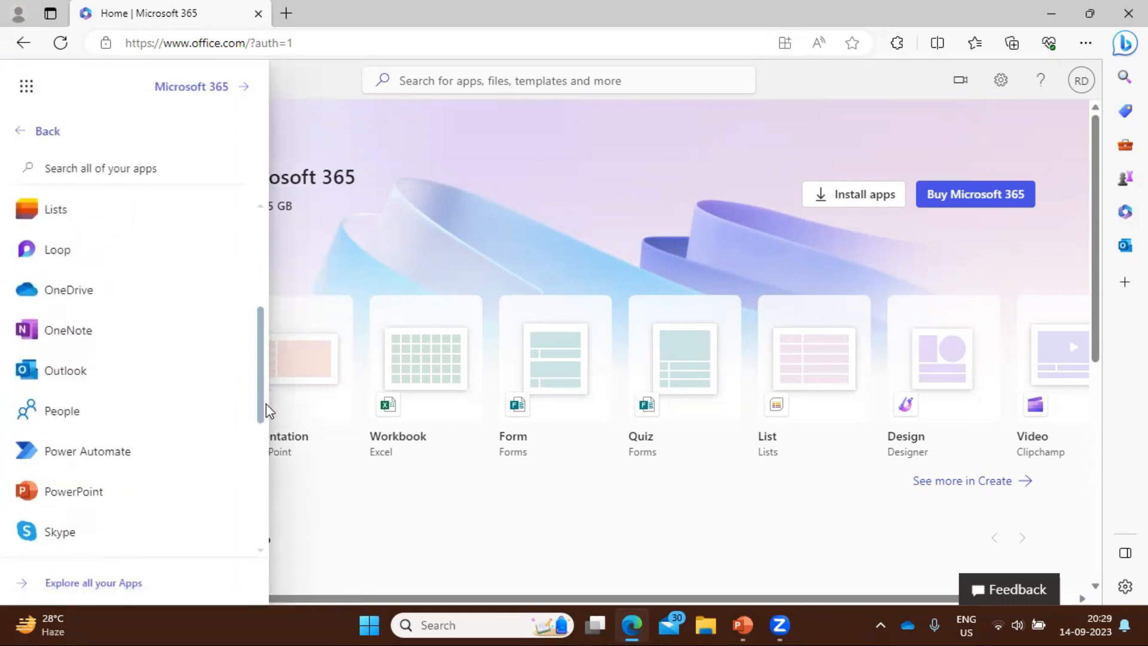
scroll("down", 3)
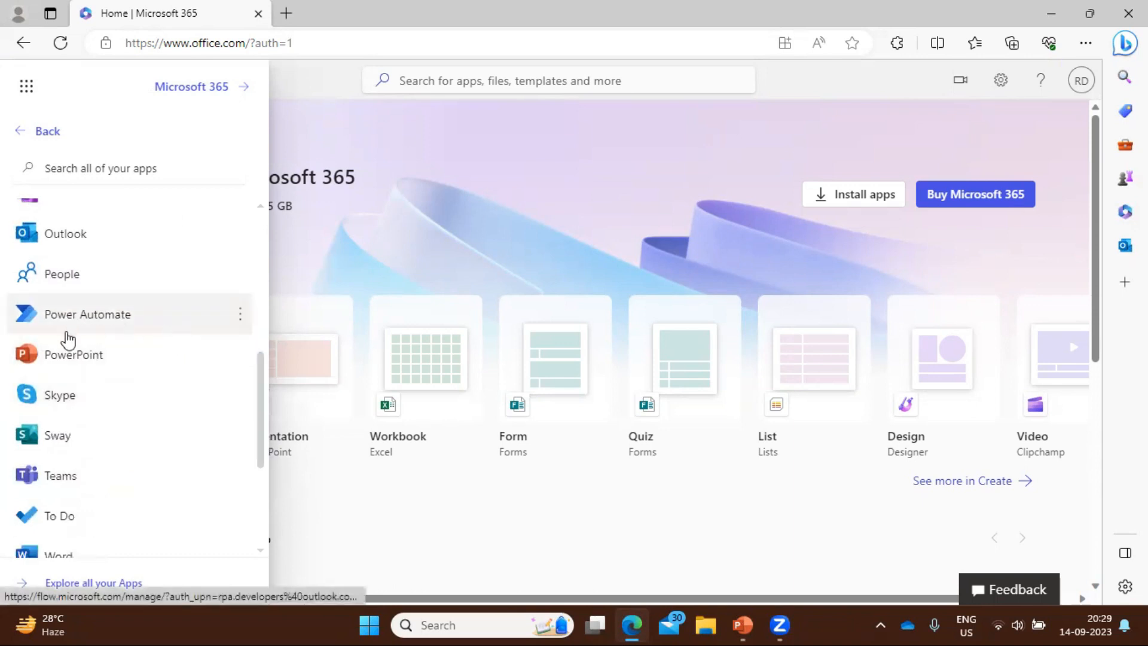
mouse_move(91, 323)
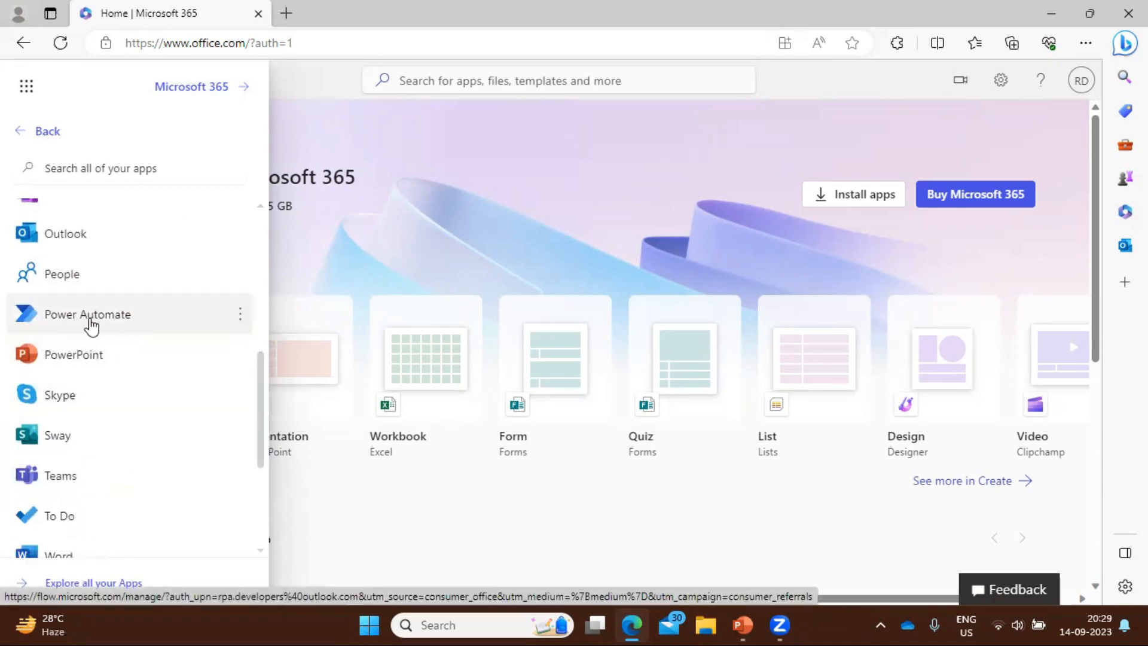
left_click(86, 314)
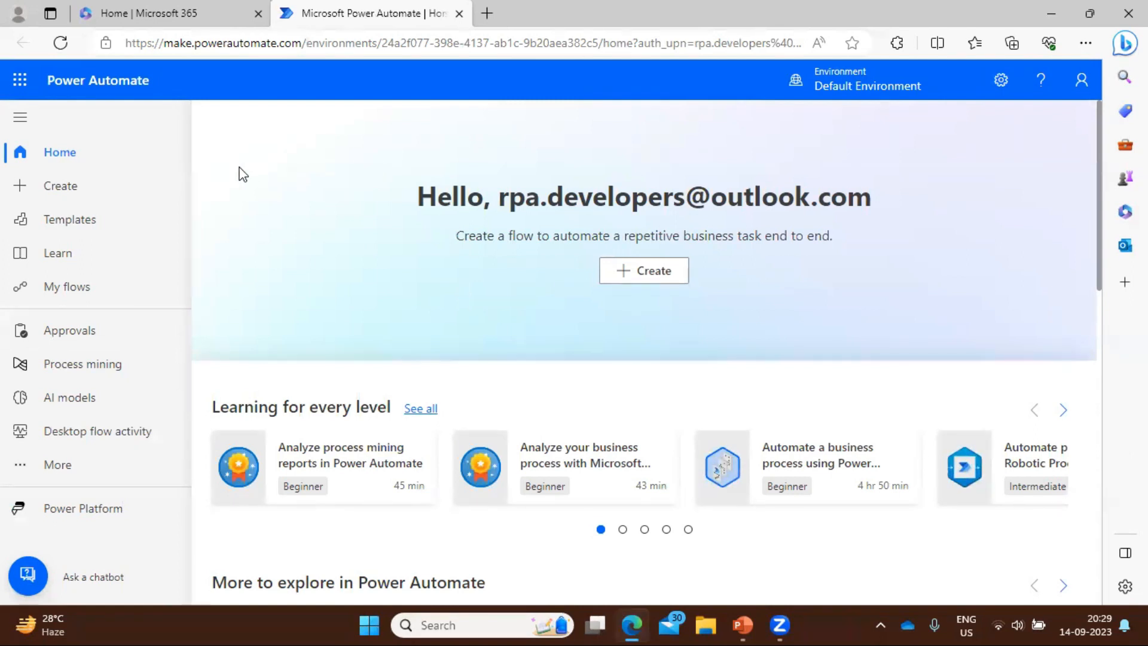
mouse_move(66, 286)
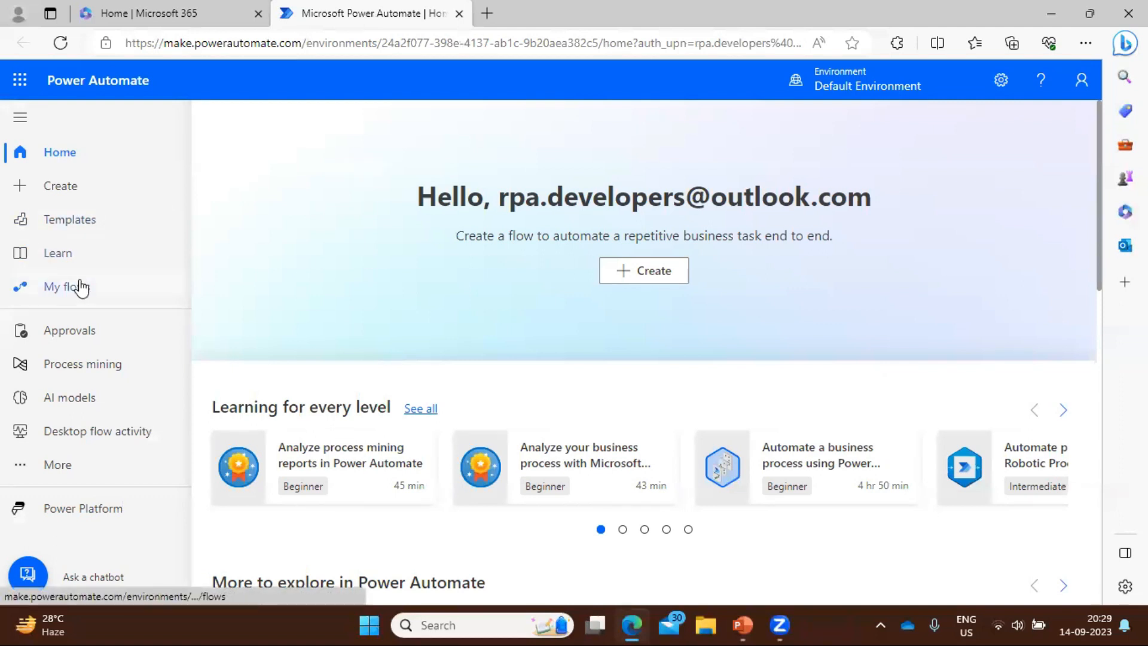
Download the Power Automate for desktop installer from My flows' Install menu.
left_click(66, 287)
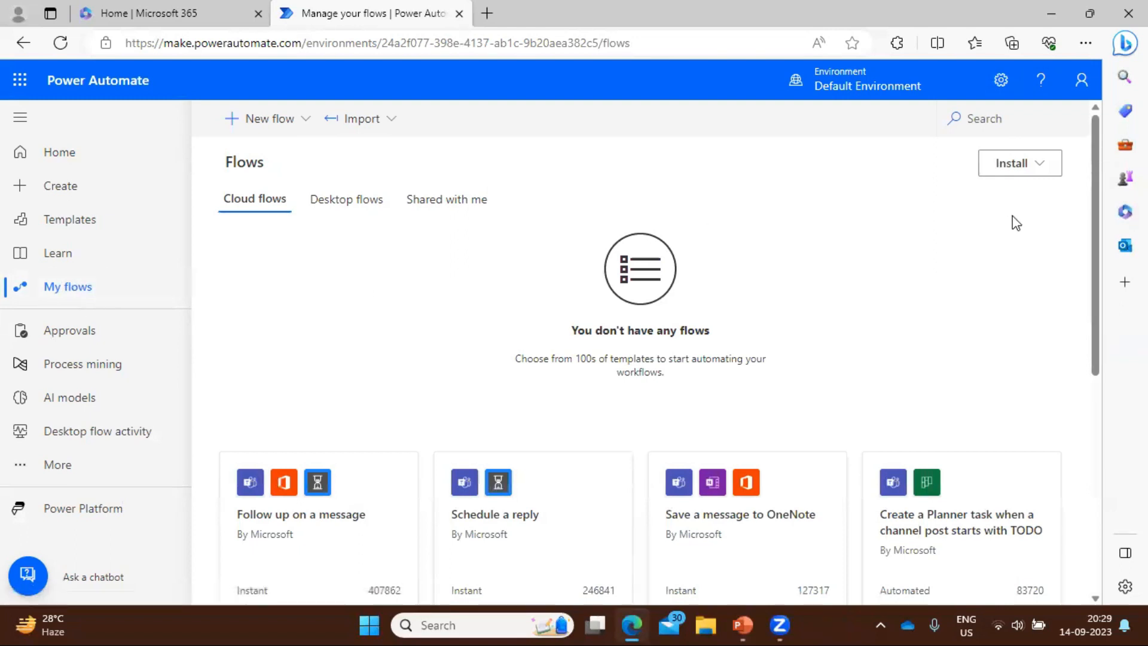
mouse_move(1010, 162)
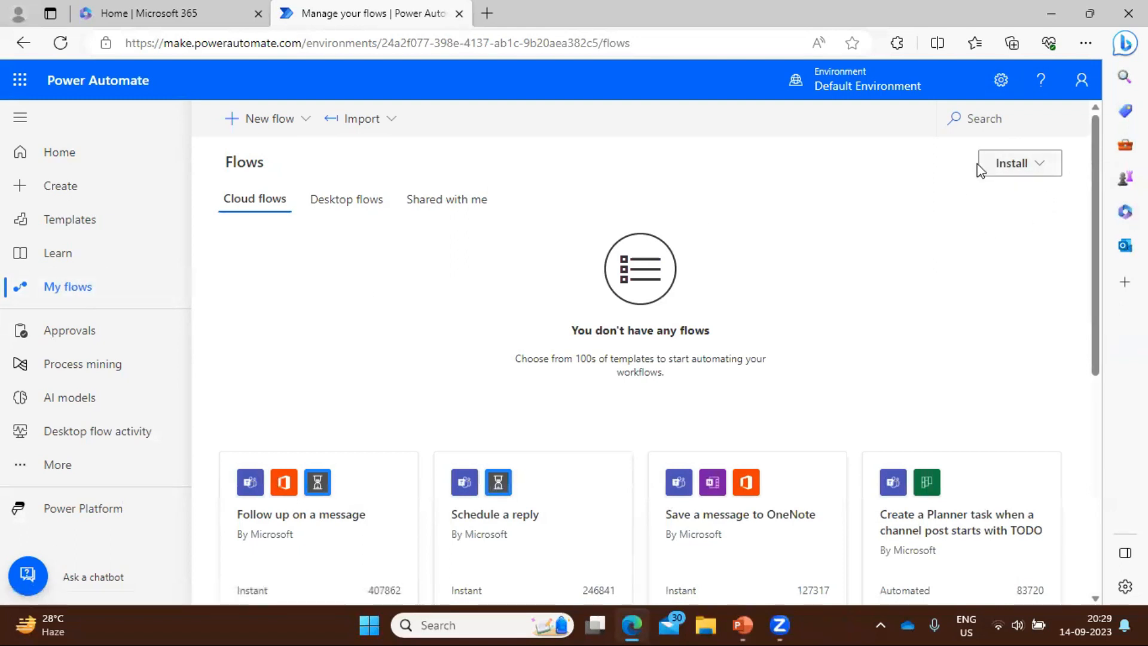
left_click(1016, 162)
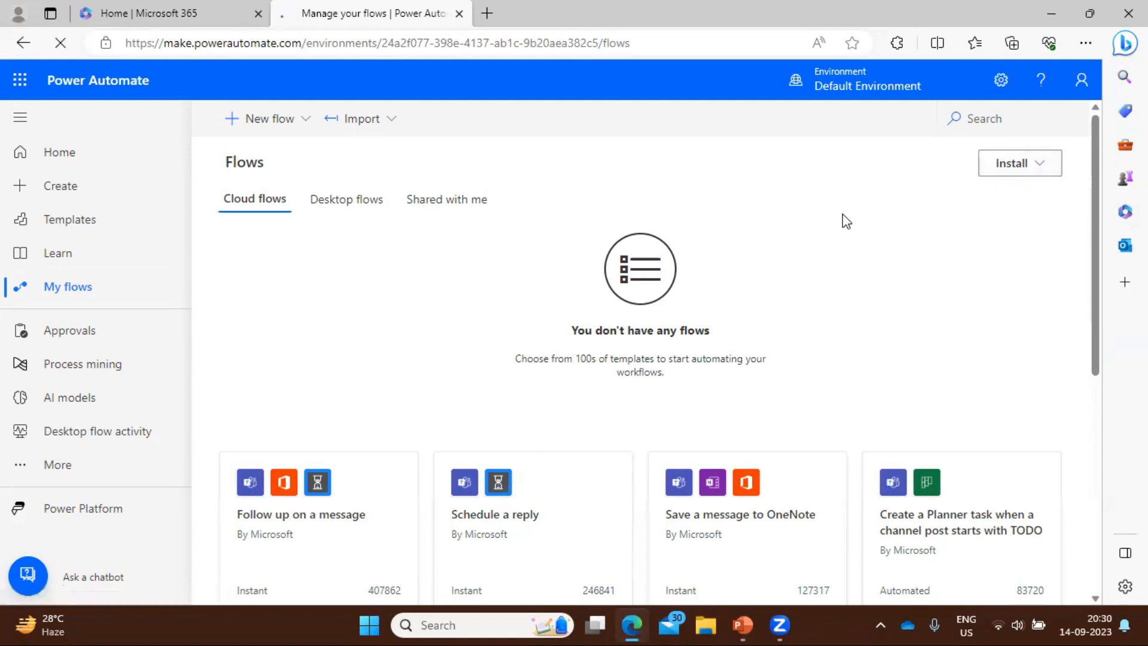
left_click(1010, 42)
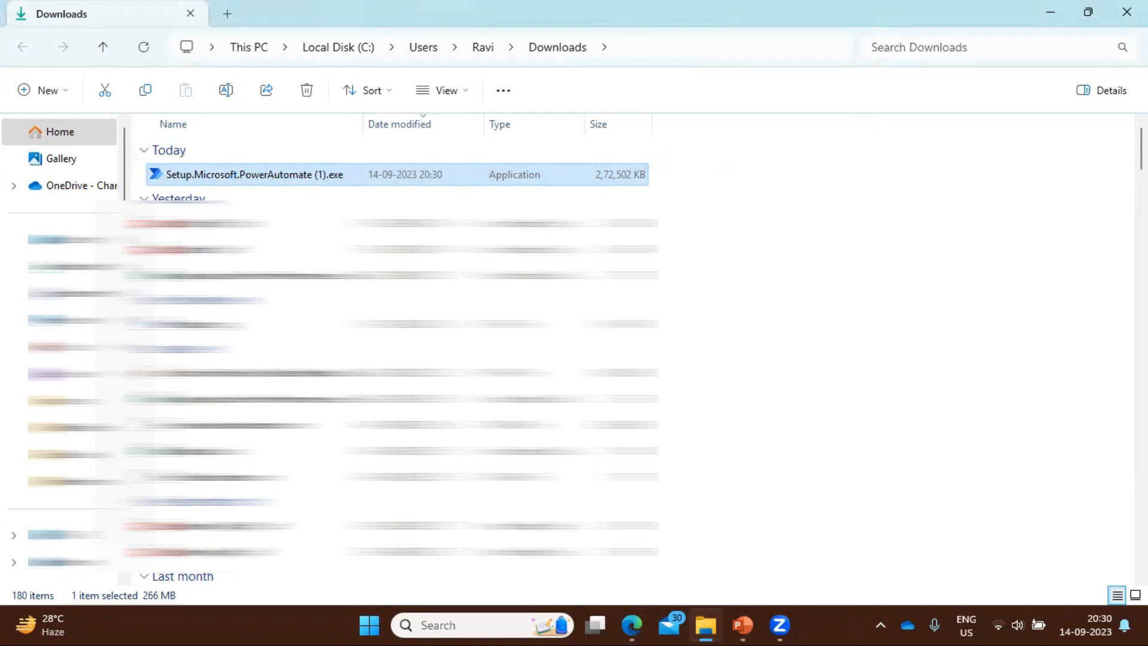
Run Setup.Microsoft.PowerAutomate (1).exe from the Downloads folder.
double_click(254, 174)
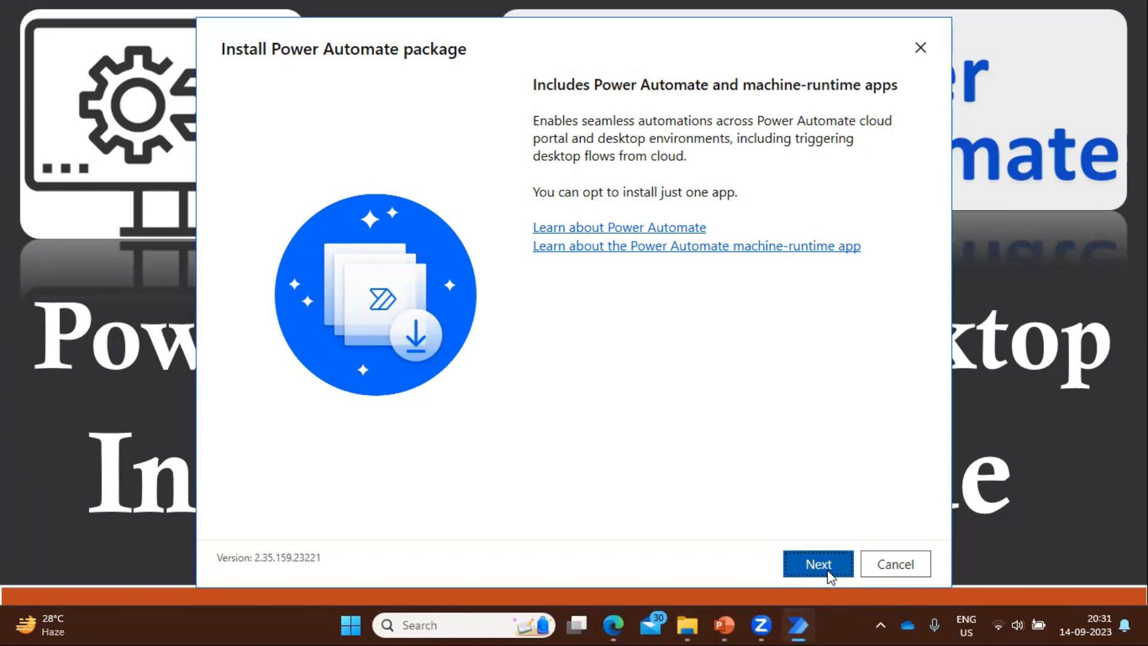
Accept the terms of use, install Power Automate for desktop, and launch the app.
left_click(817, 563)
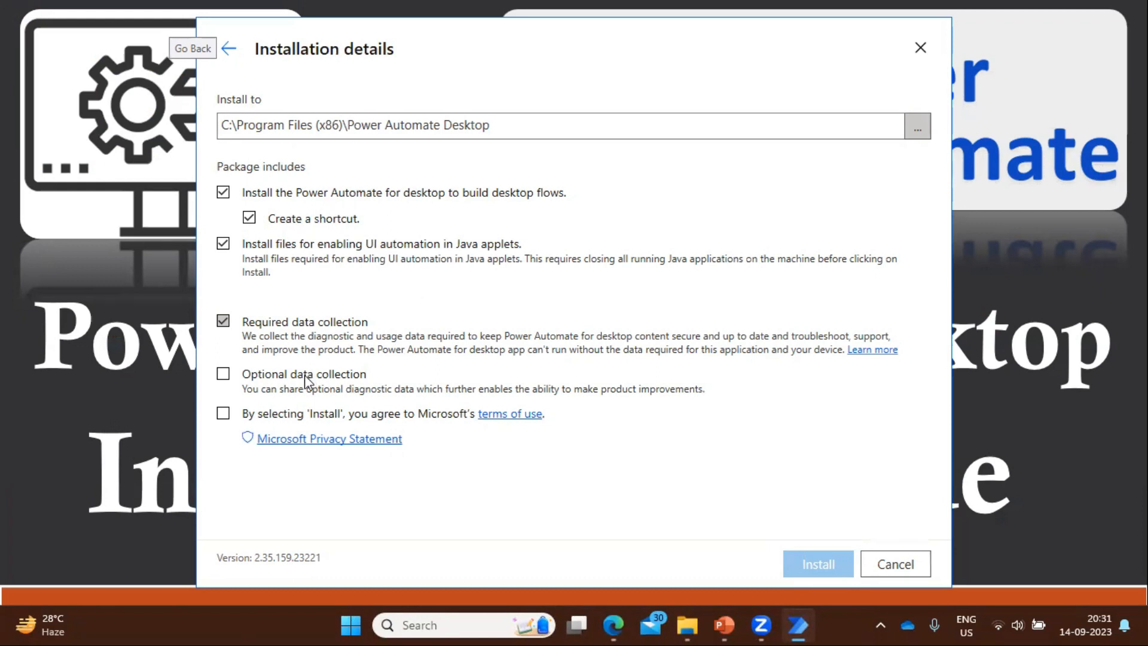
left_click(223, 413)
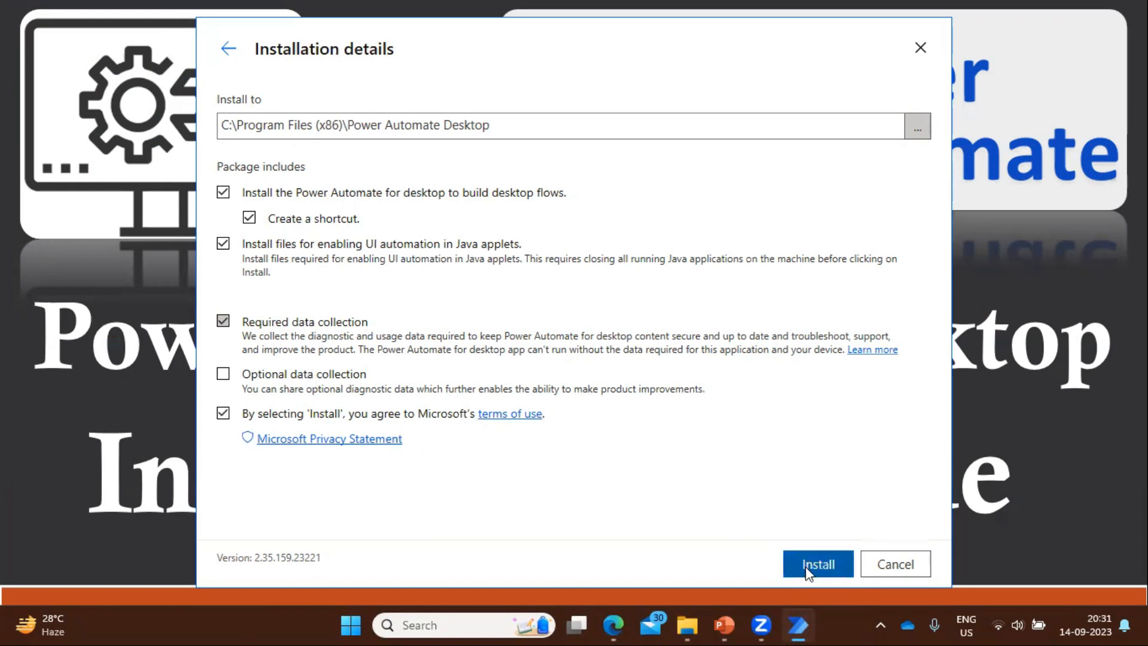
left_click(818, 563)
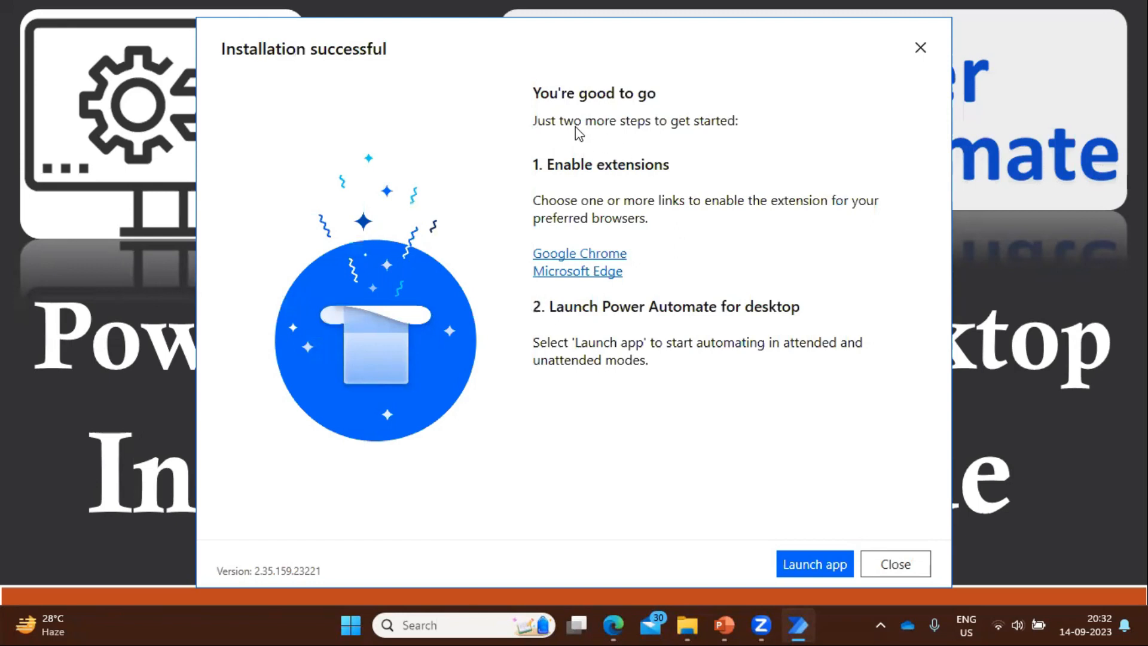
mouse_move(272, 76)
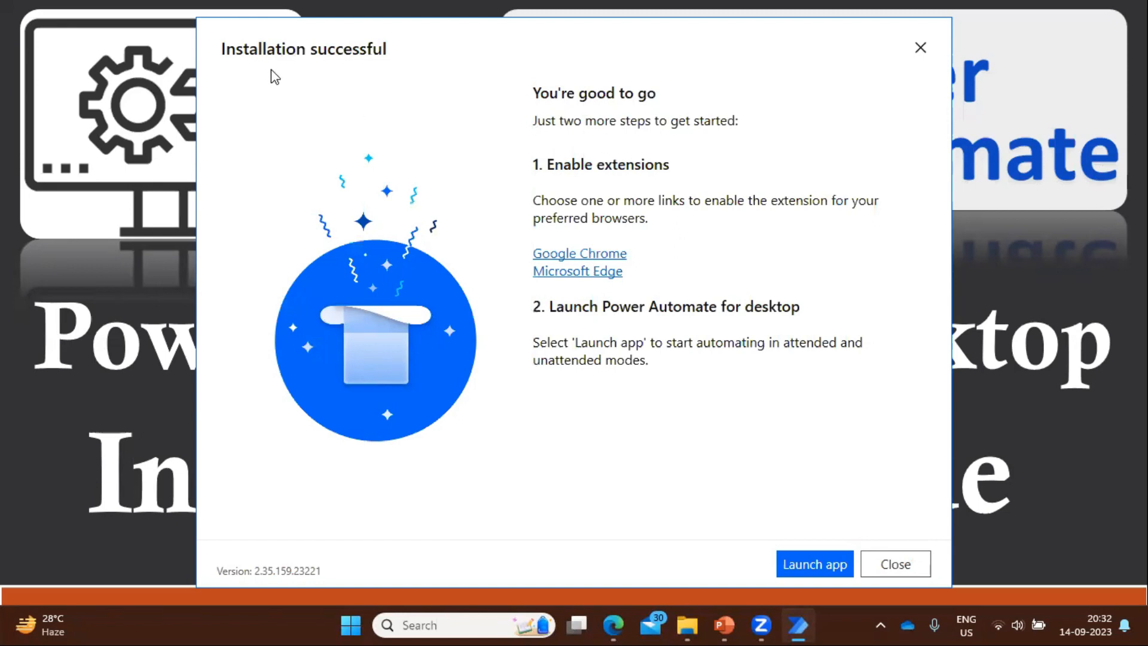
mouse_move(747, 398)
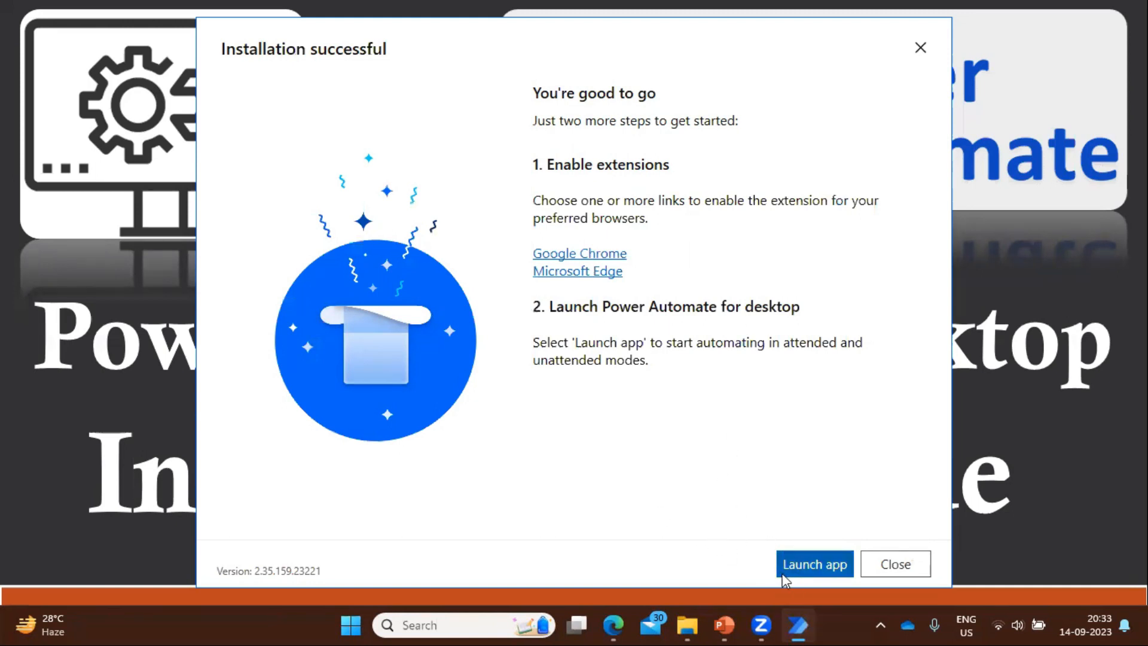
left_click(893, 564)
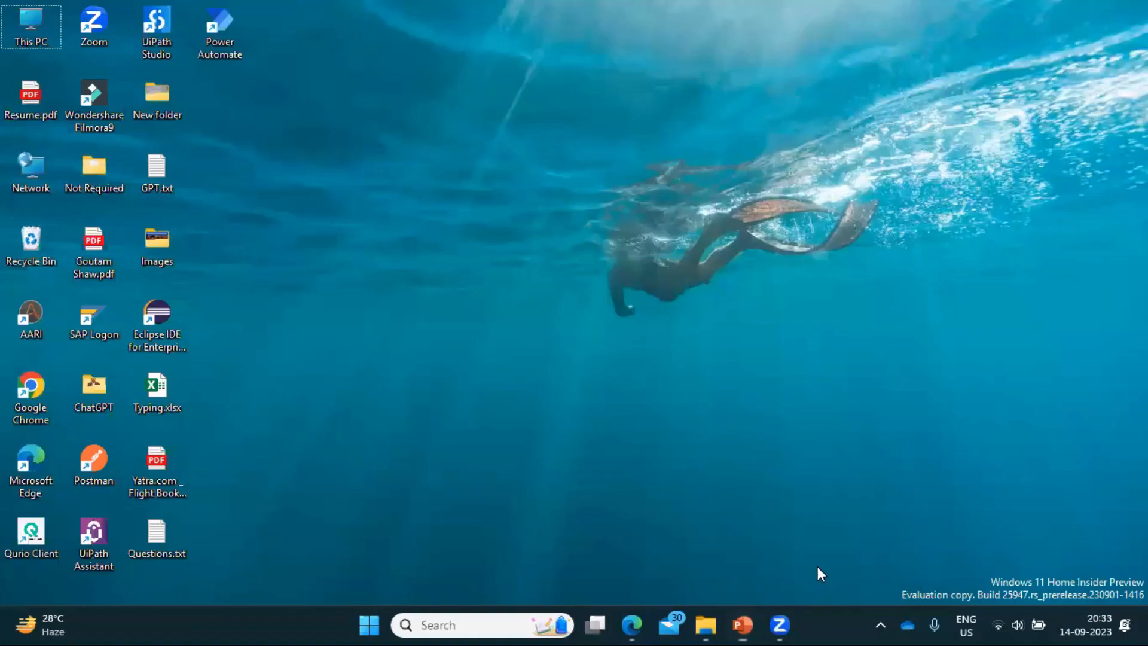
Start Power Automate for desktop from its desktop shortcut.
double_click(219, 28)
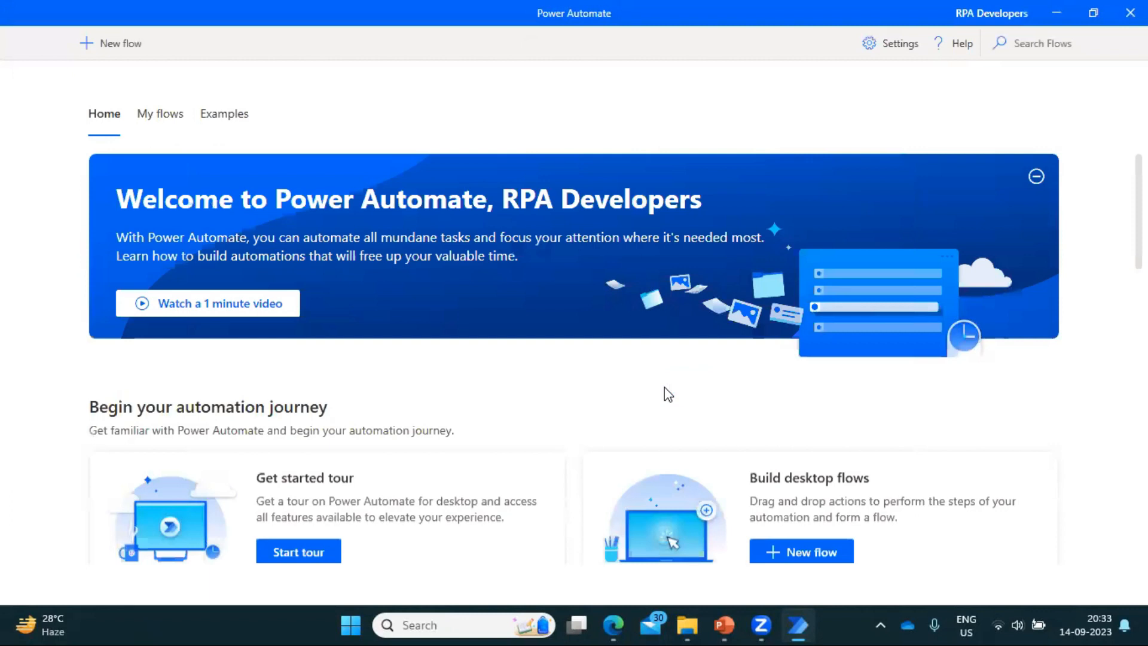
mouse_move(160, 114)
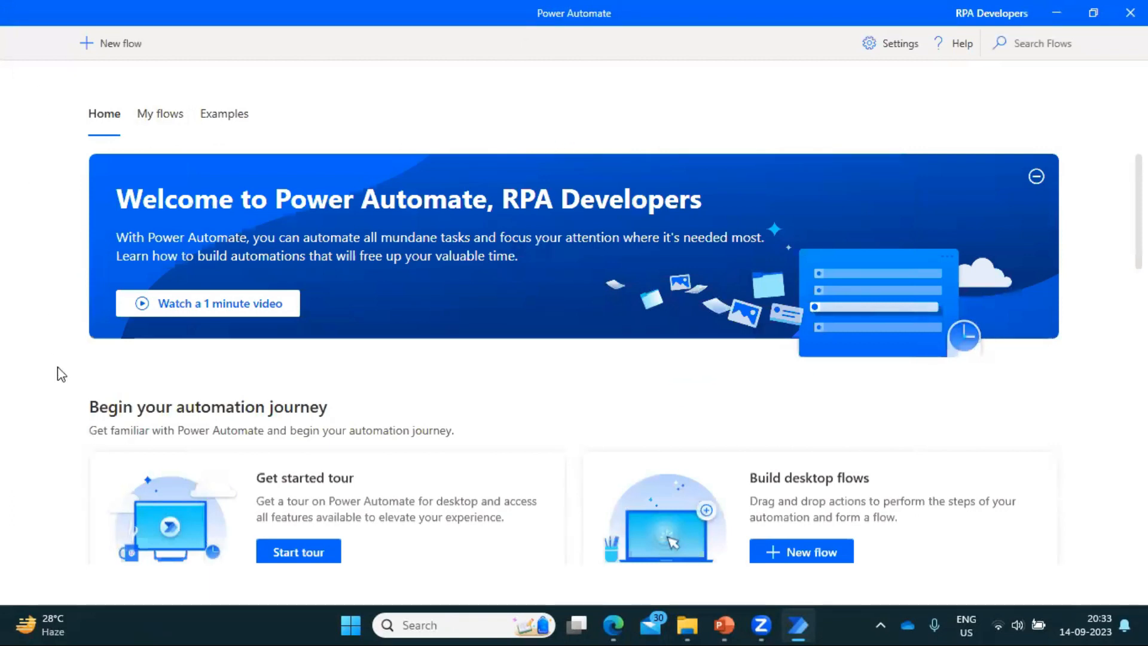
mouse_move(966, 401)
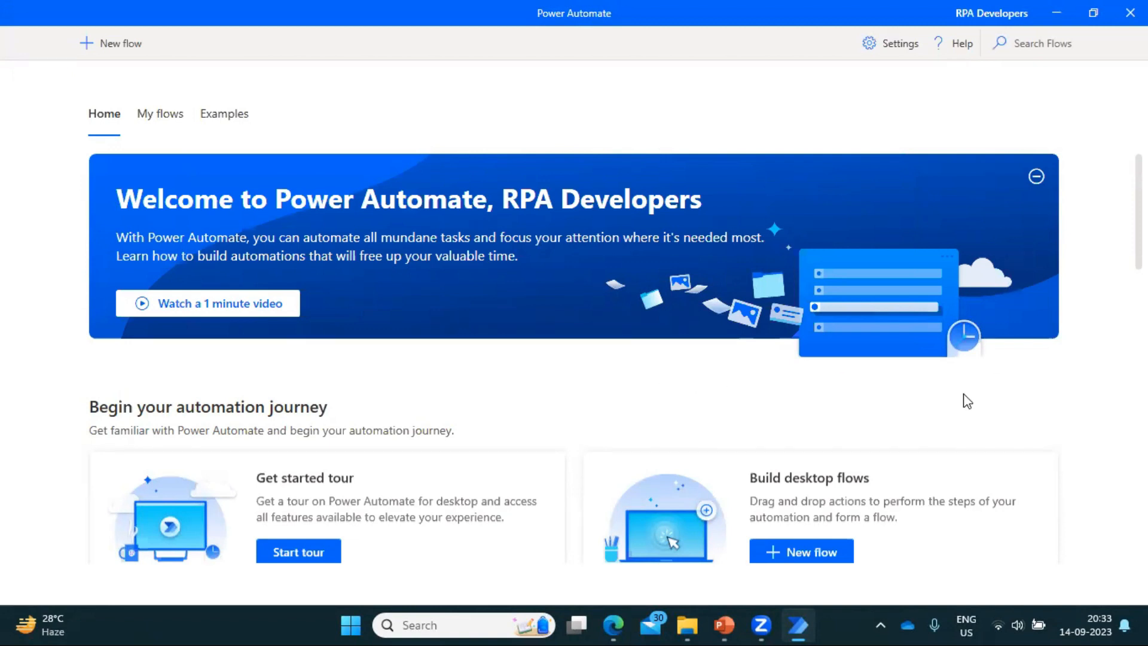
mouse_move(865, 112)
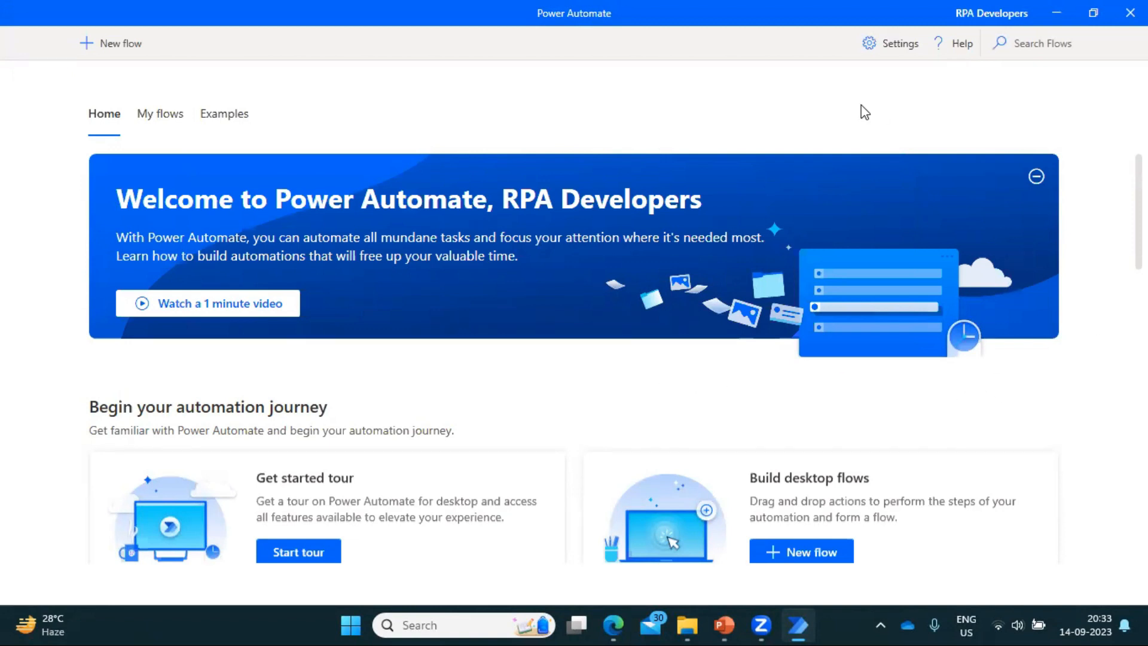
mouse_move(379, 115)
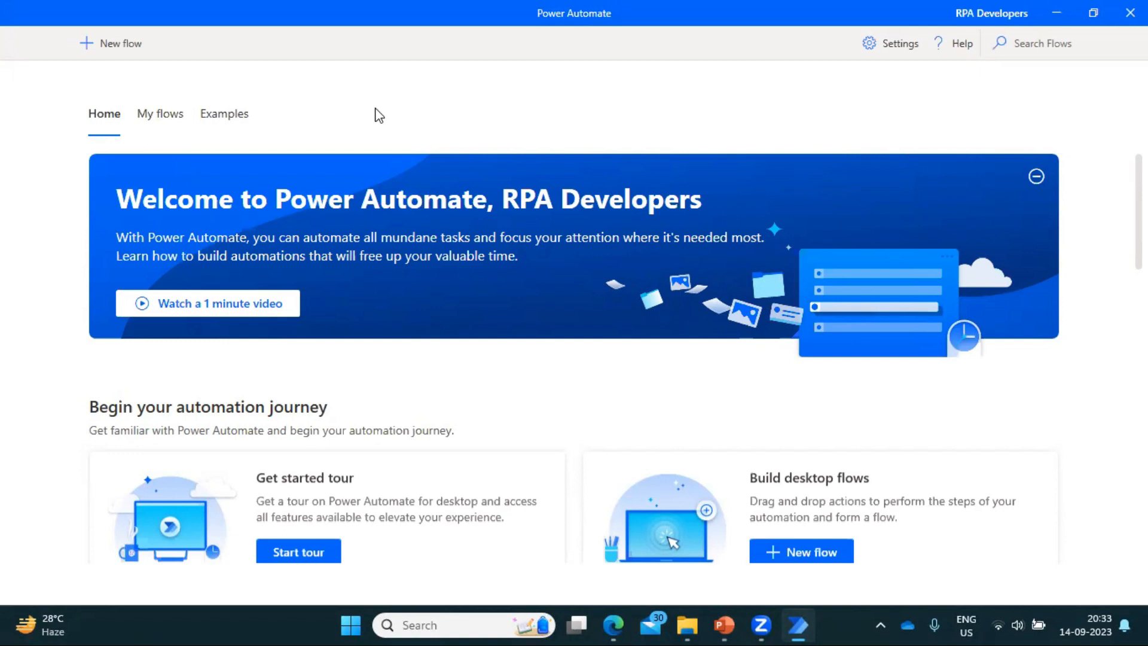
mouse_move(430, 215)
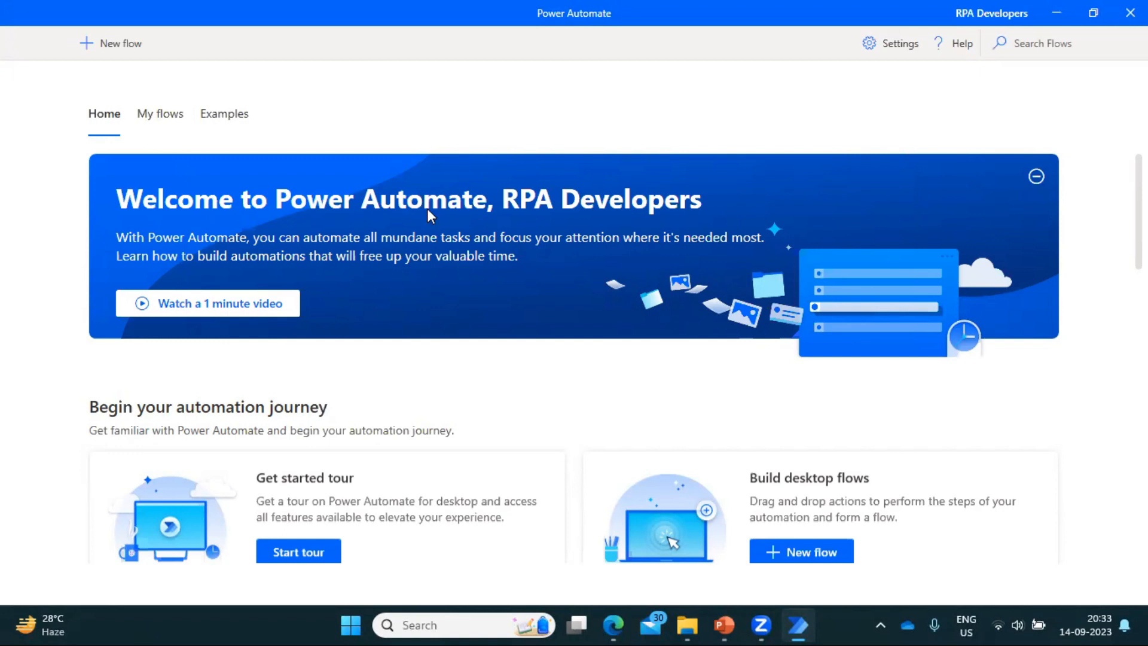
mouse_move(617, 626)
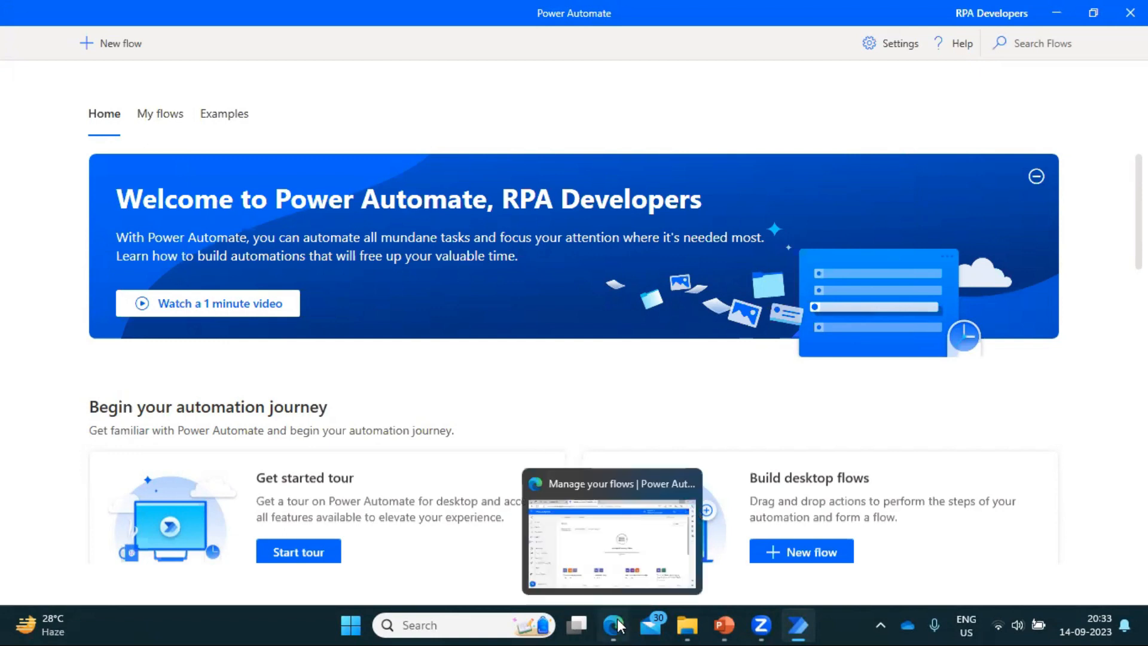
mouse_move(842, 120)
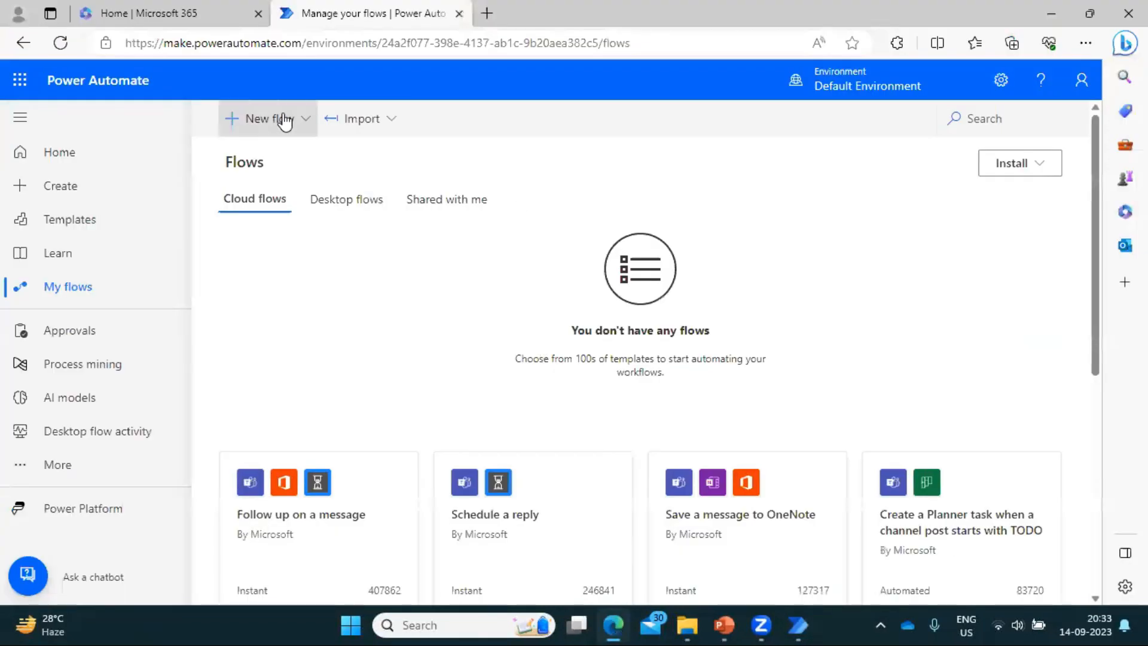
mouse_move(198, 104)
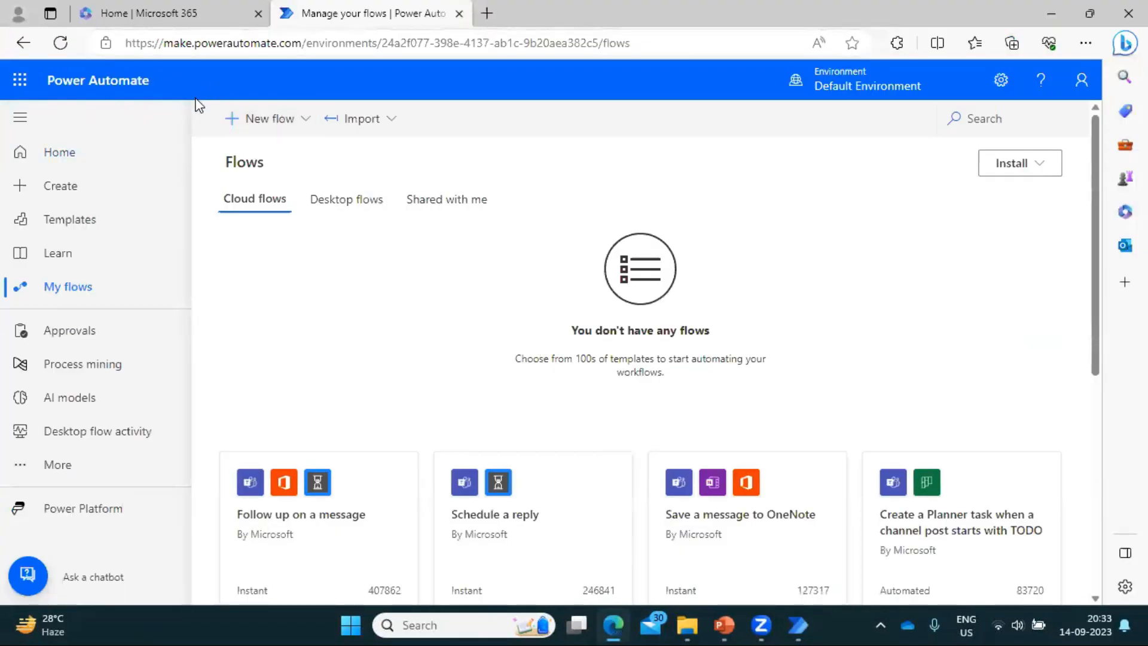
mouse_move(577, 212)
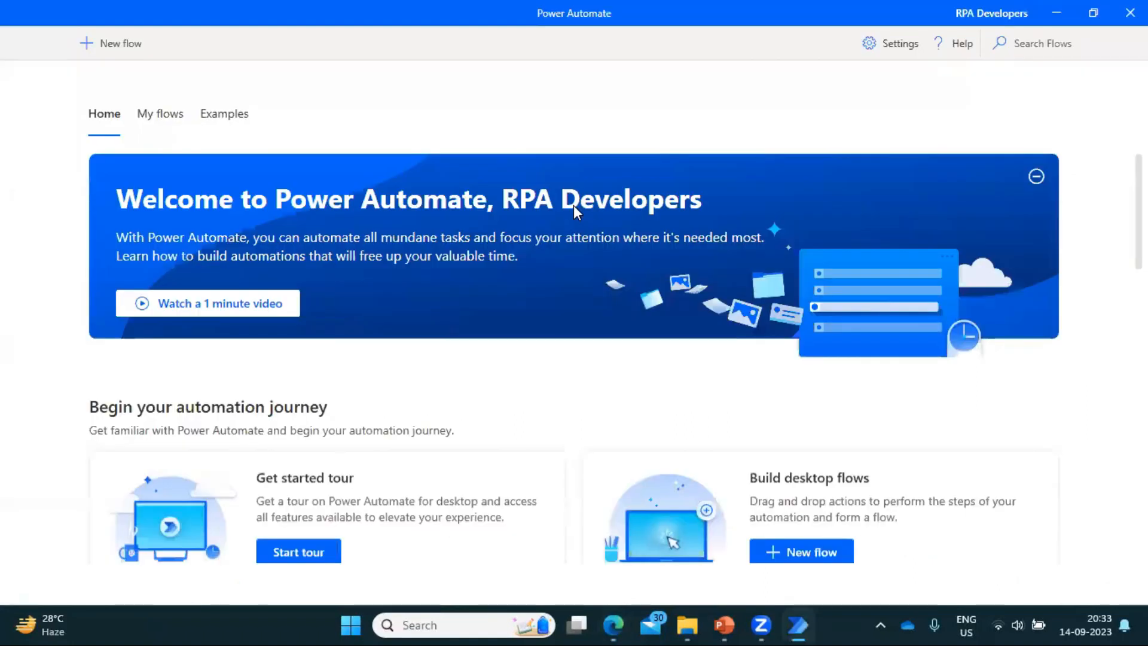
mouse_move(400, 120)
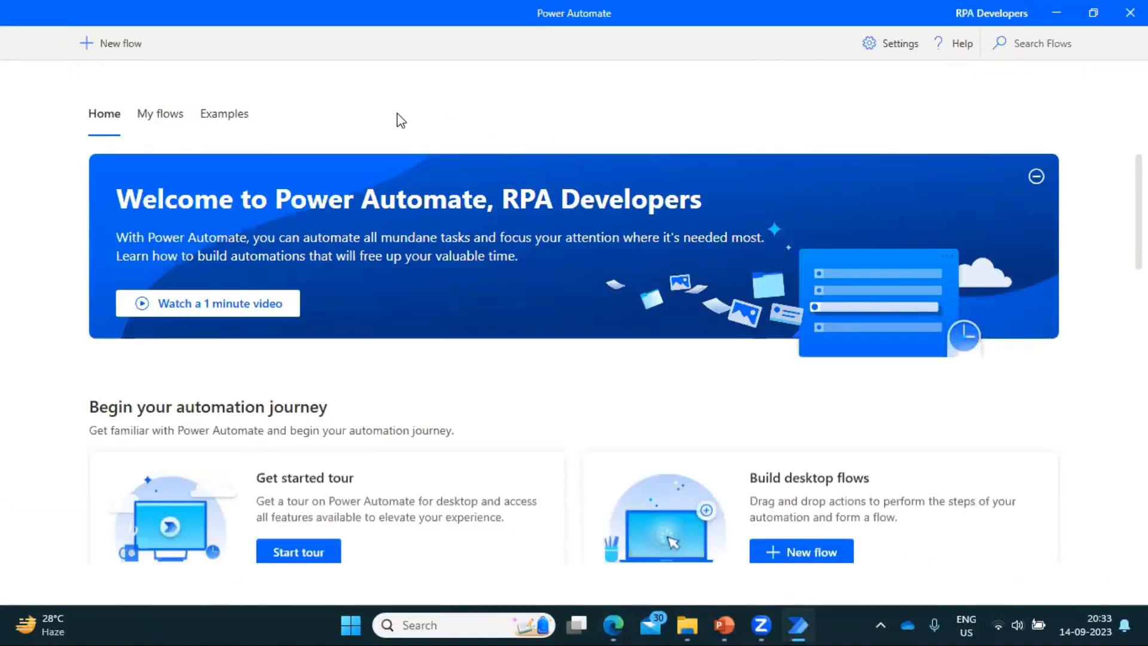
mouse_move(32, 148)
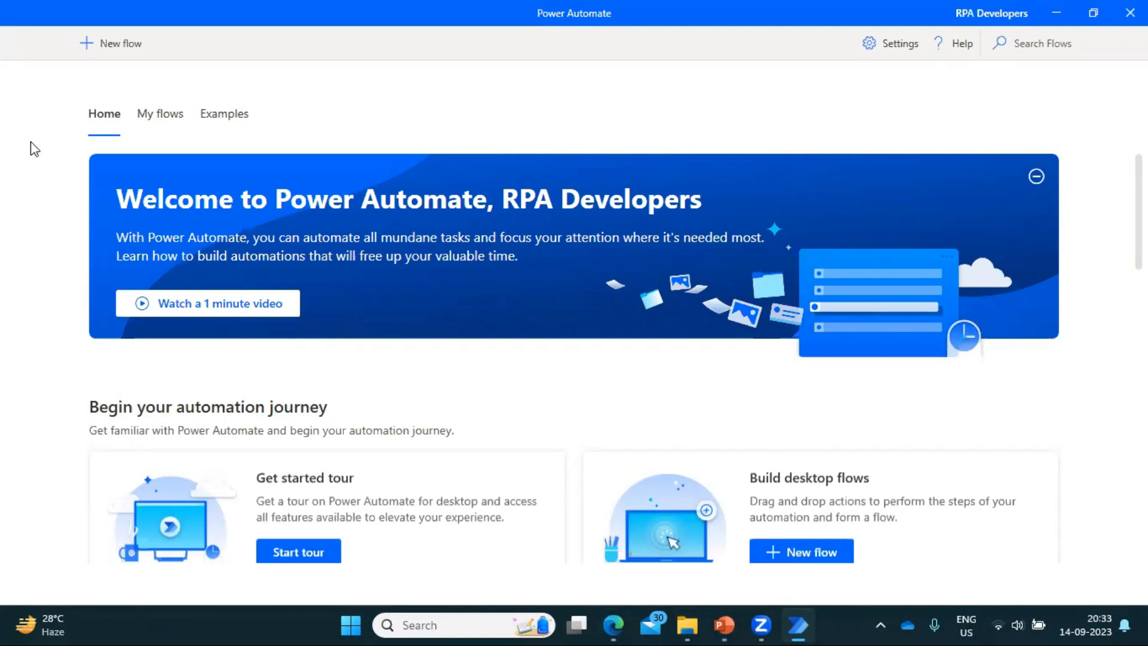
mouse_move(281, 91)
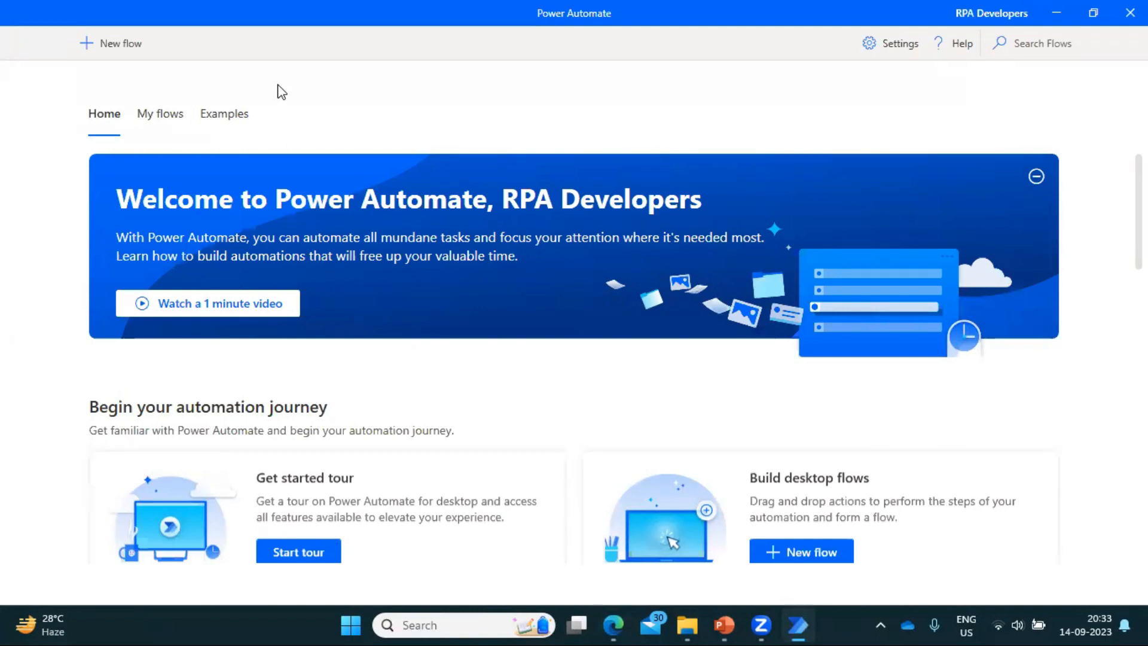
mouse_move(32, 227)
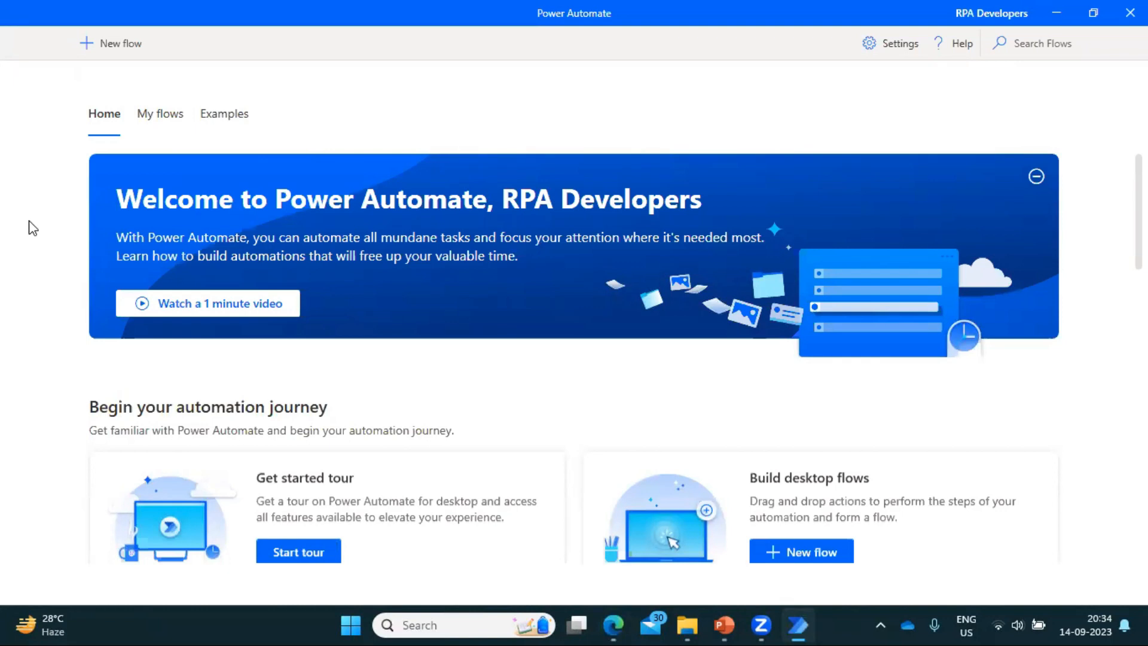
mouse_move(105, 378)
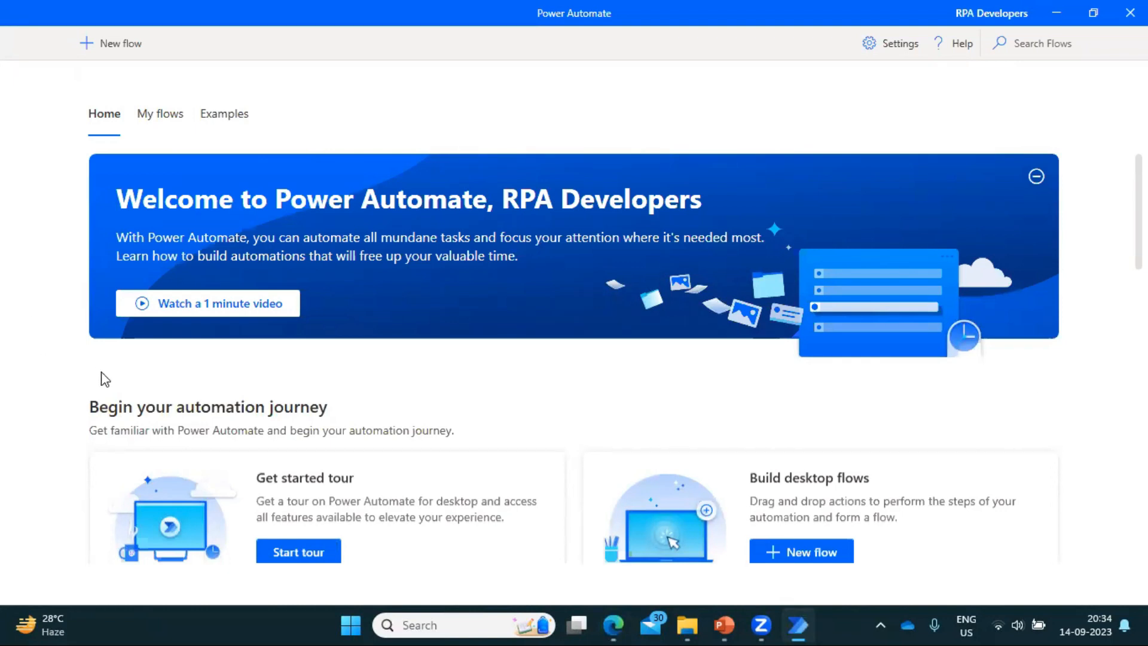
mouse_move(406, 107)
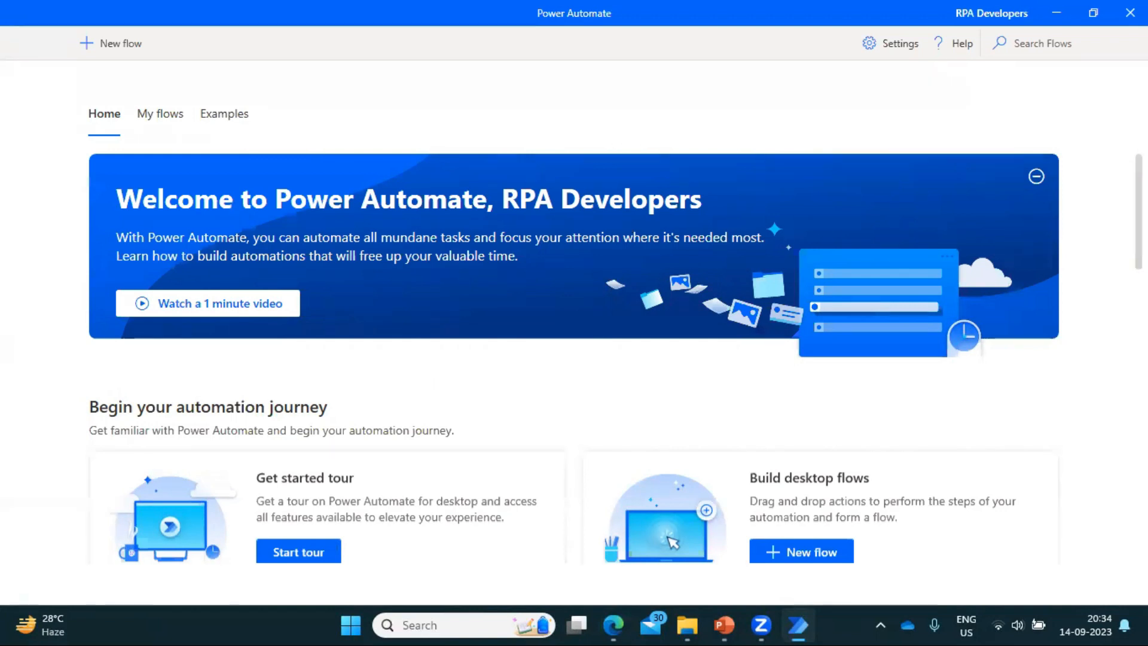
scroll("down", 3)
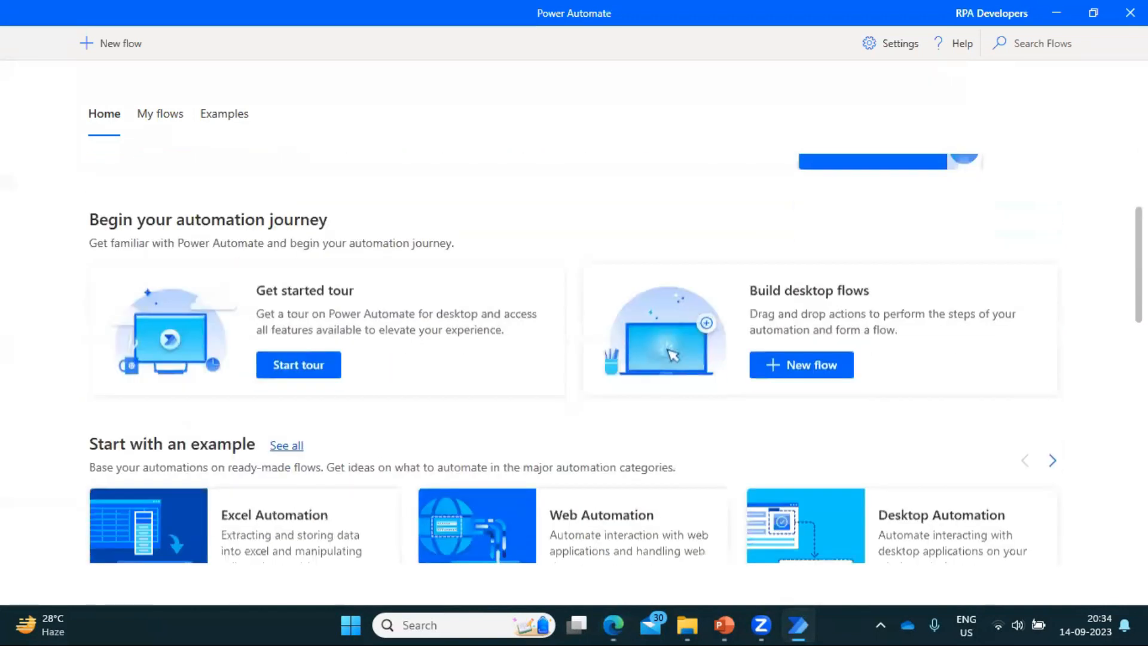
scroll("down", 3)
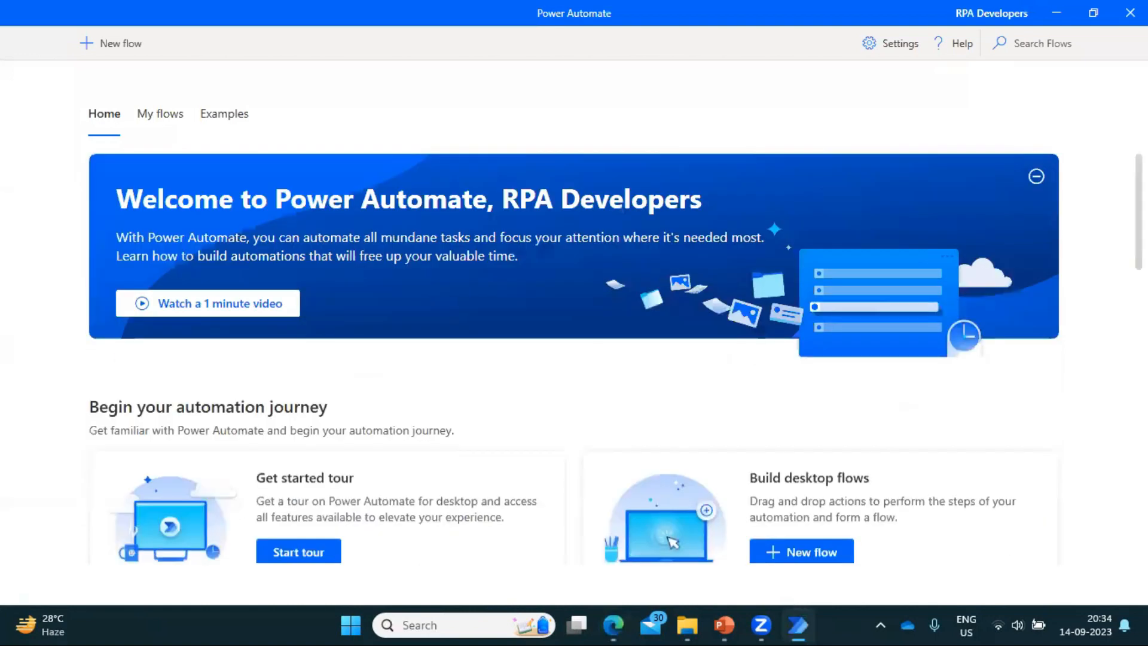
mouse_move(481, 114)
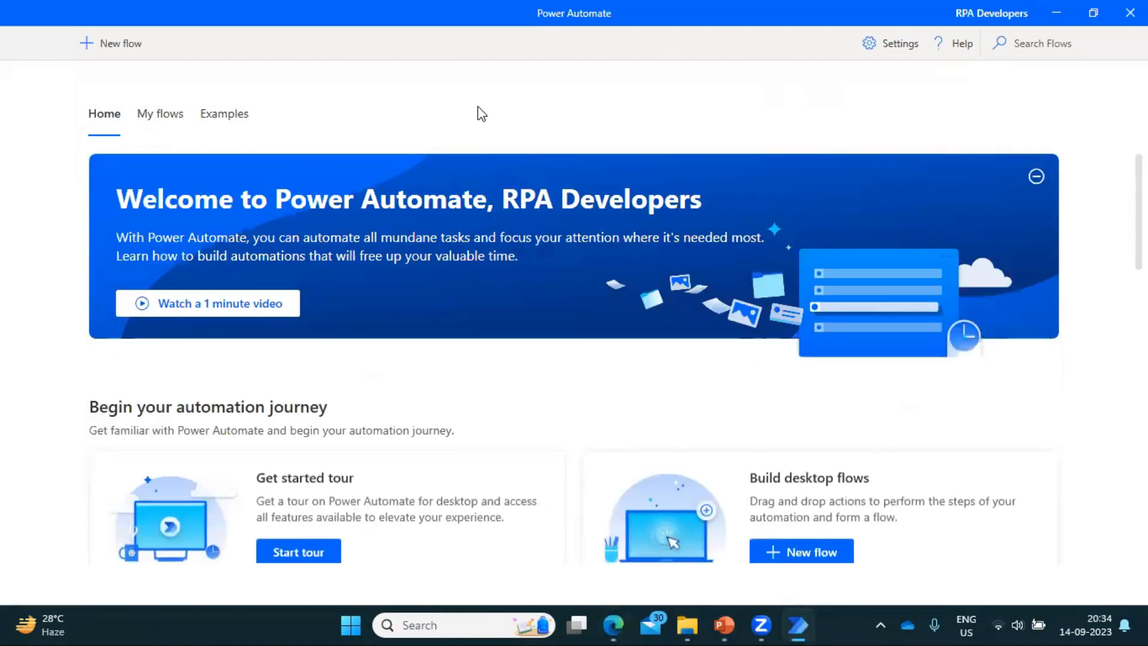
mouse_move(159, 113)
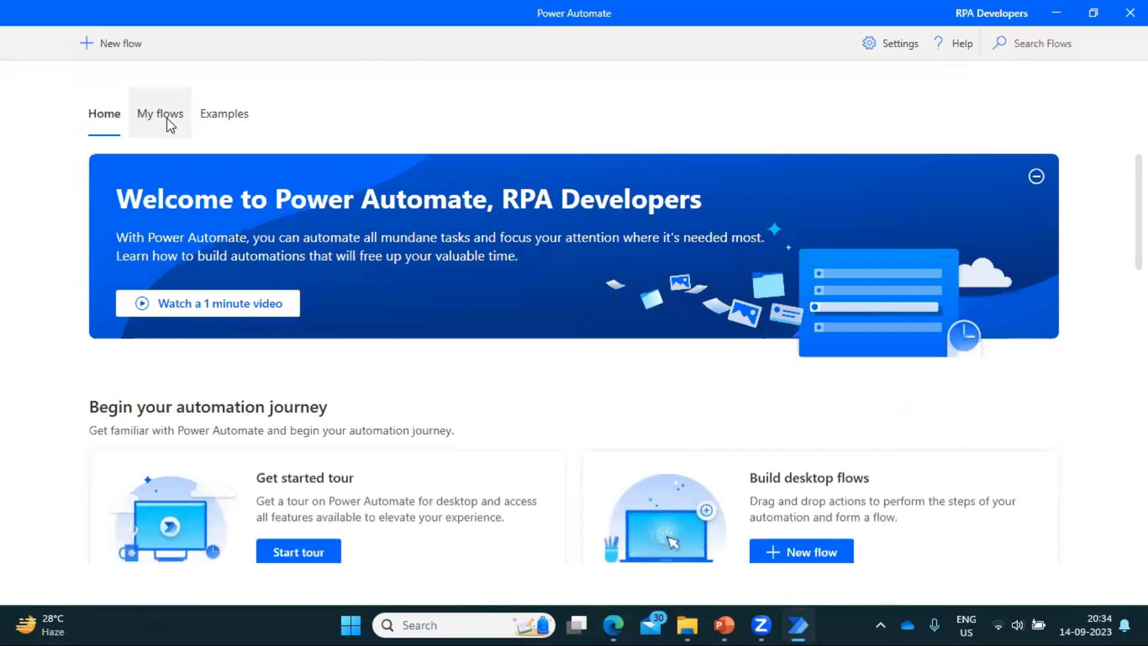
left_click(160, 114)
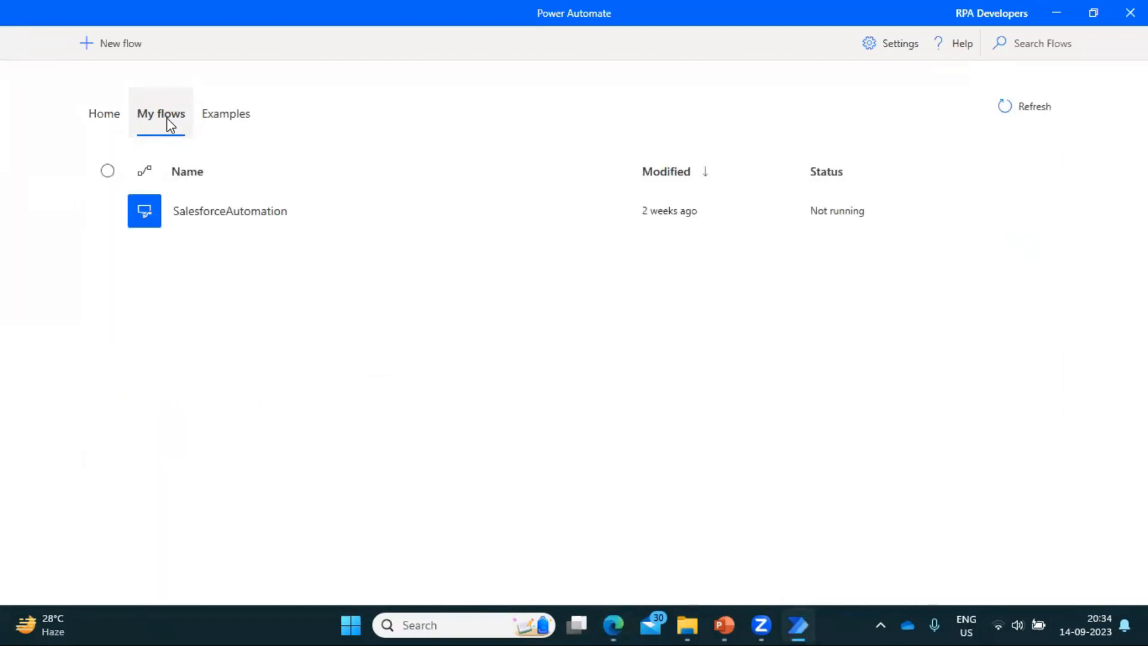
mouse_move(388, 111)
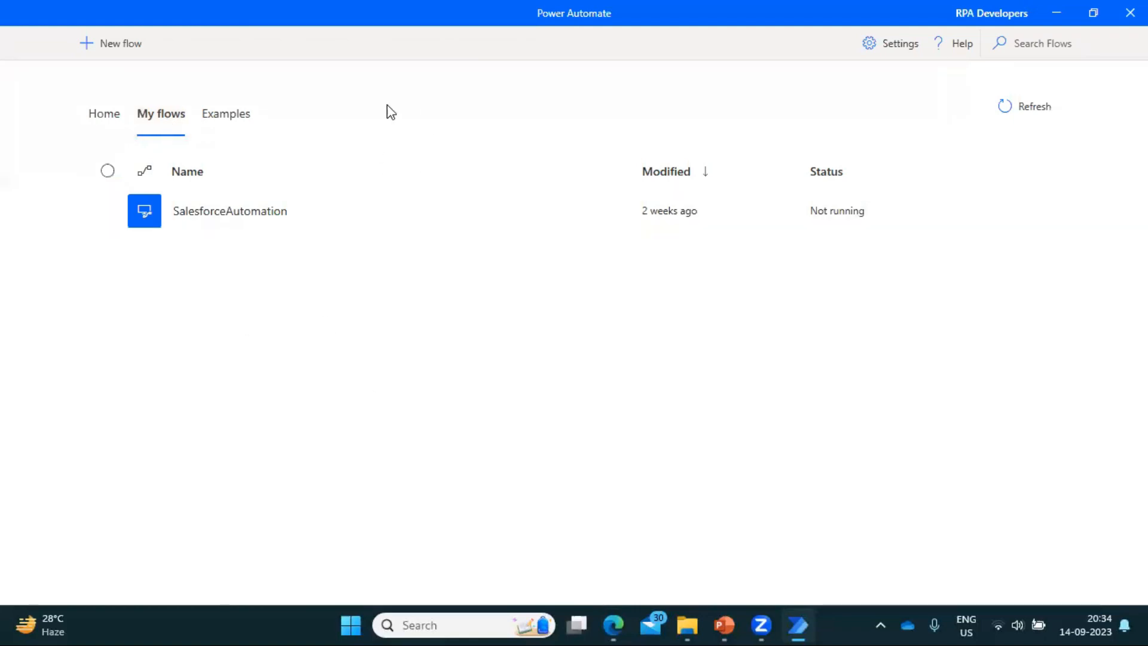
mouse_move(107, 408)
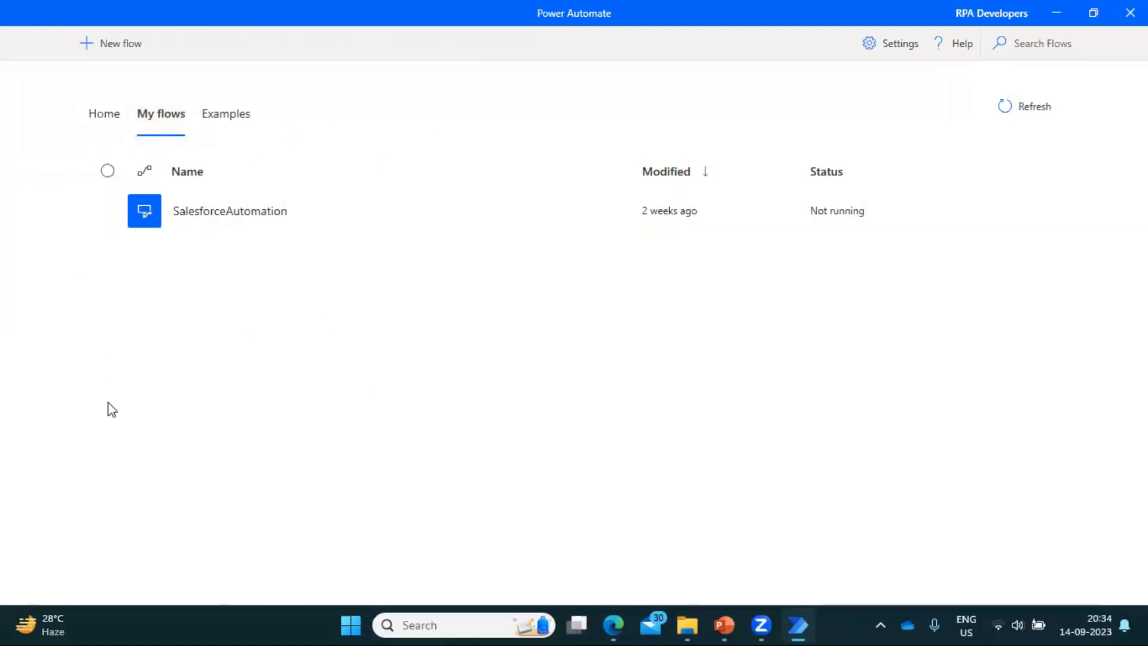
mouse_move(31, 202)
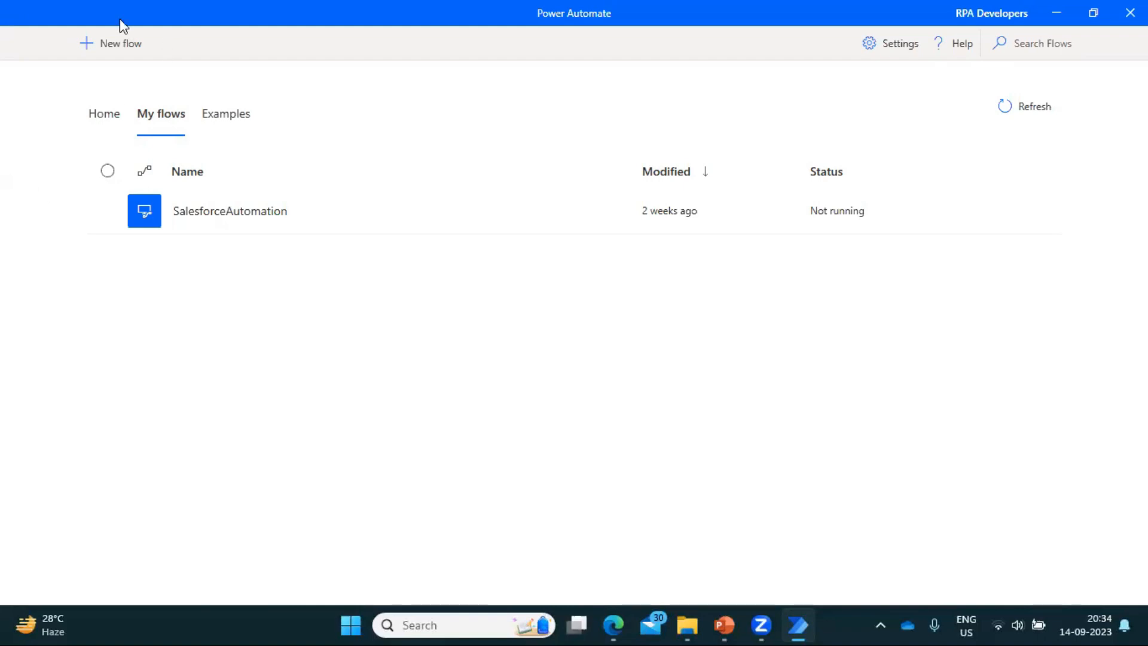
mouse_move(108, 49)
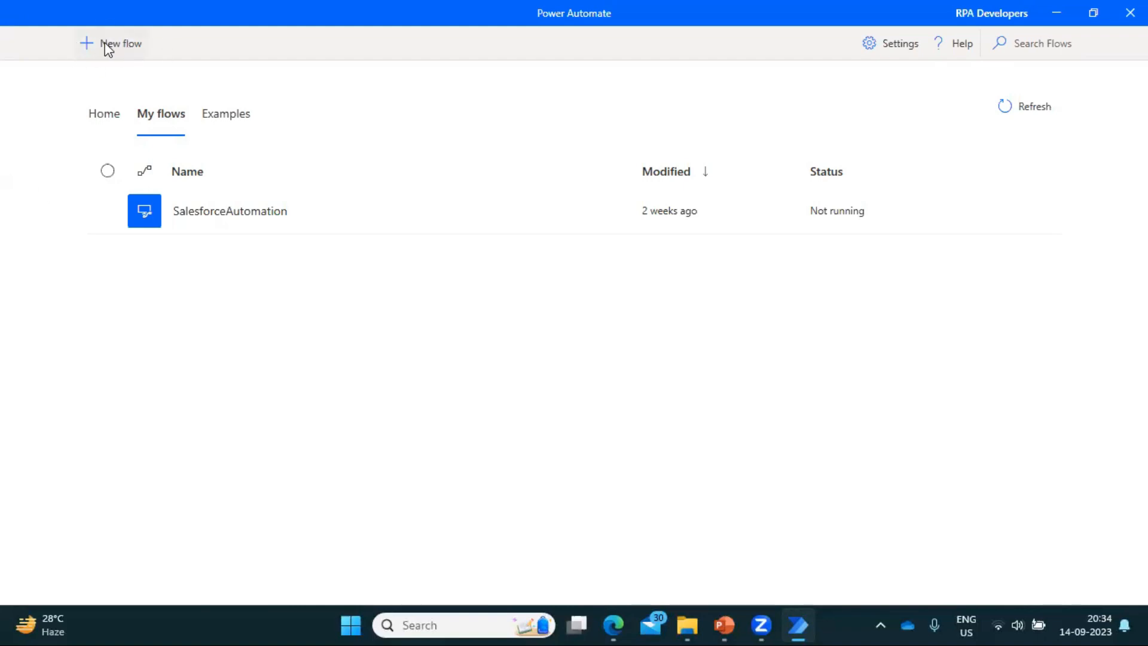
Create a new flow named 'PAD_InstallationVideo'.
left_click(111, 43)
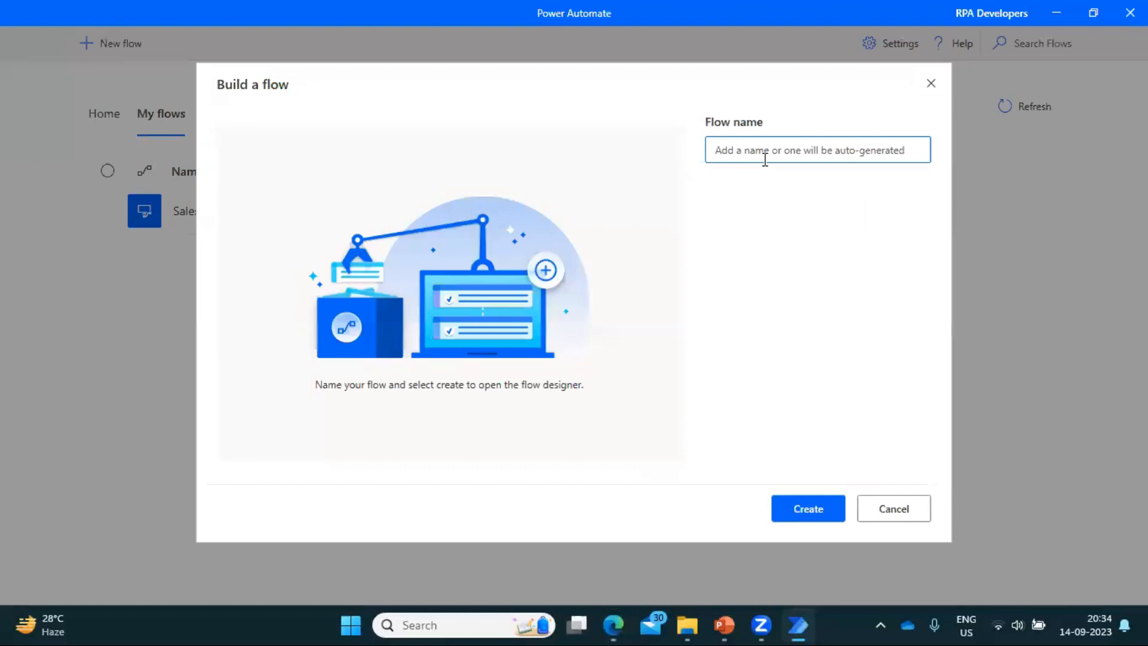
type("Traini===")
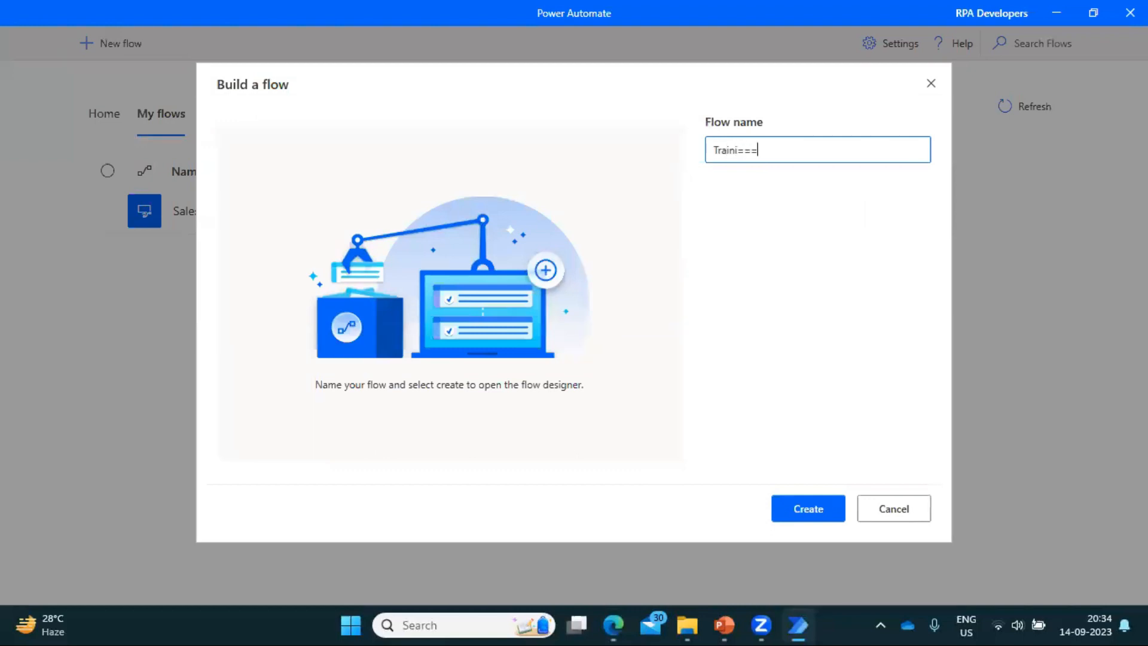
type("PAD")
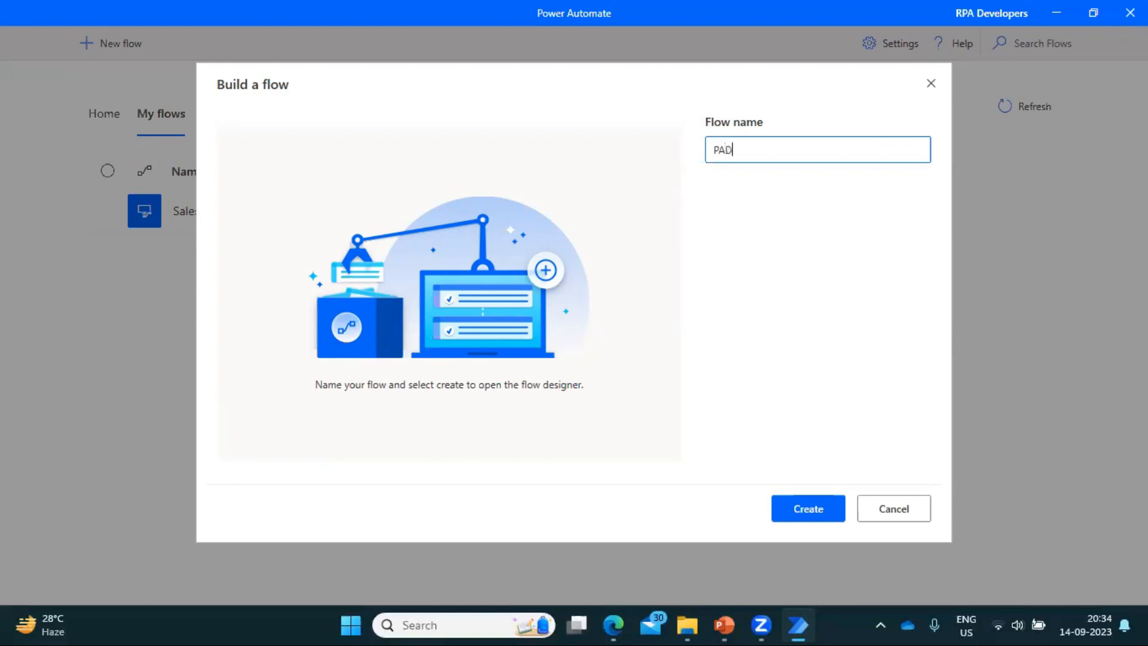
type("_Inst")
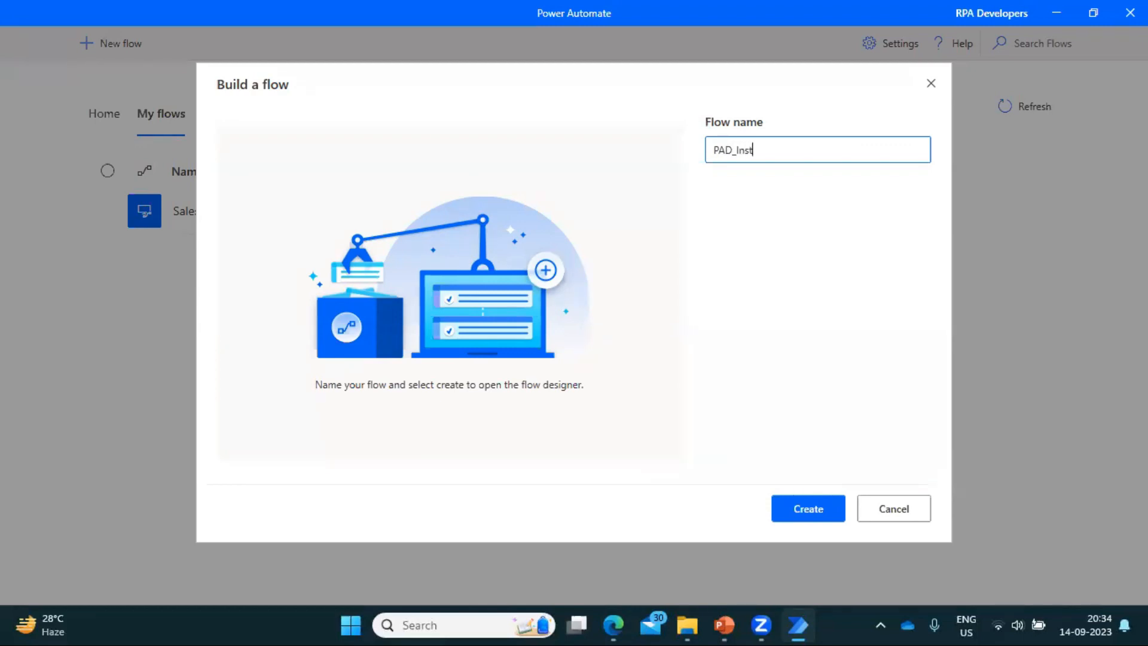
type("allation")
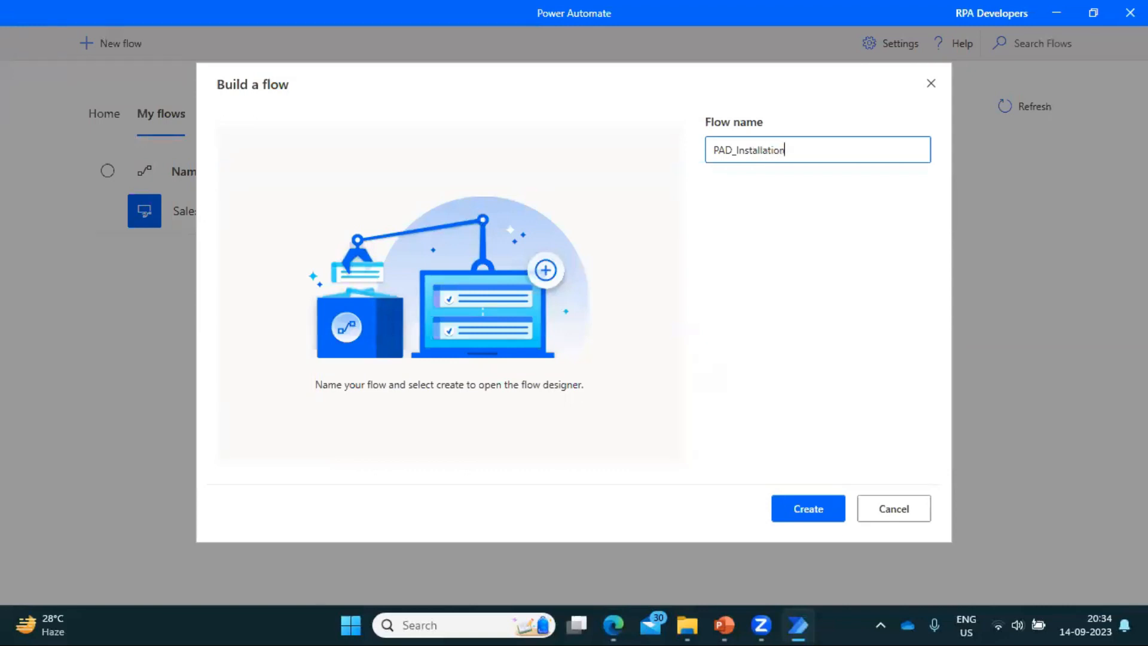
type("Video")
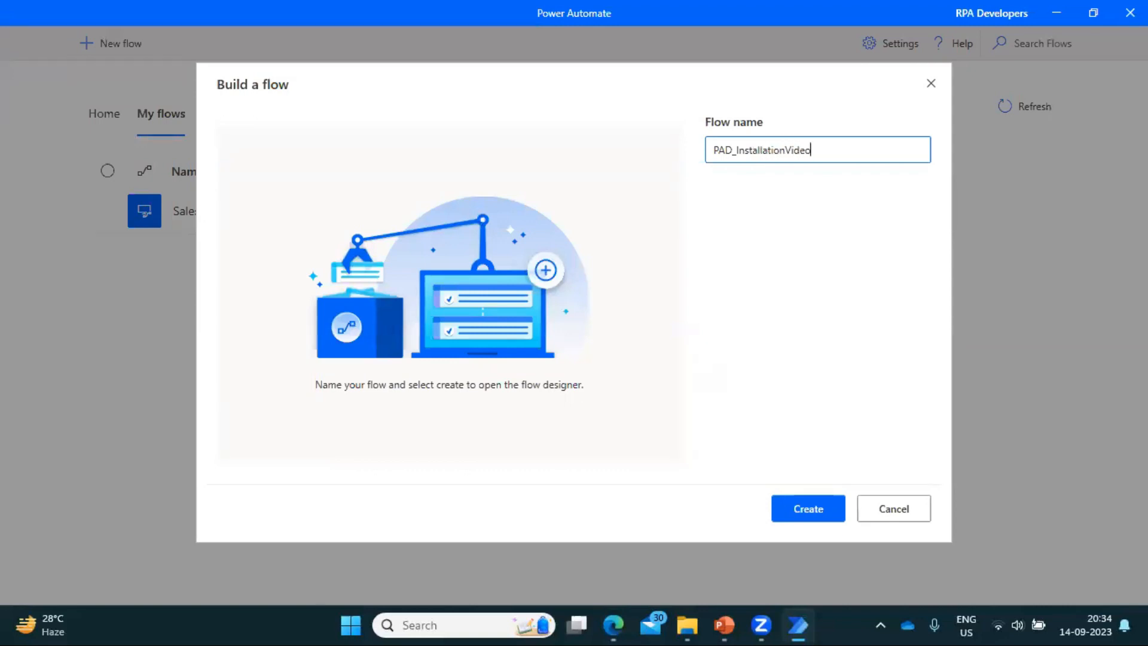
left_click(808, 508)
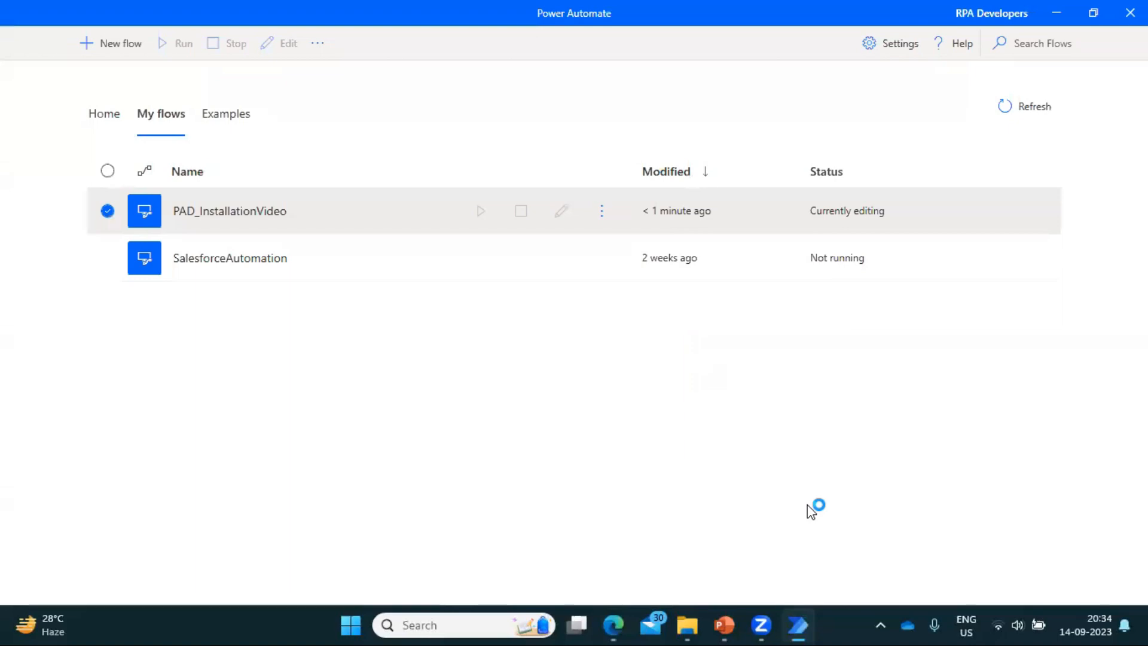
mouse_move(526, 323)
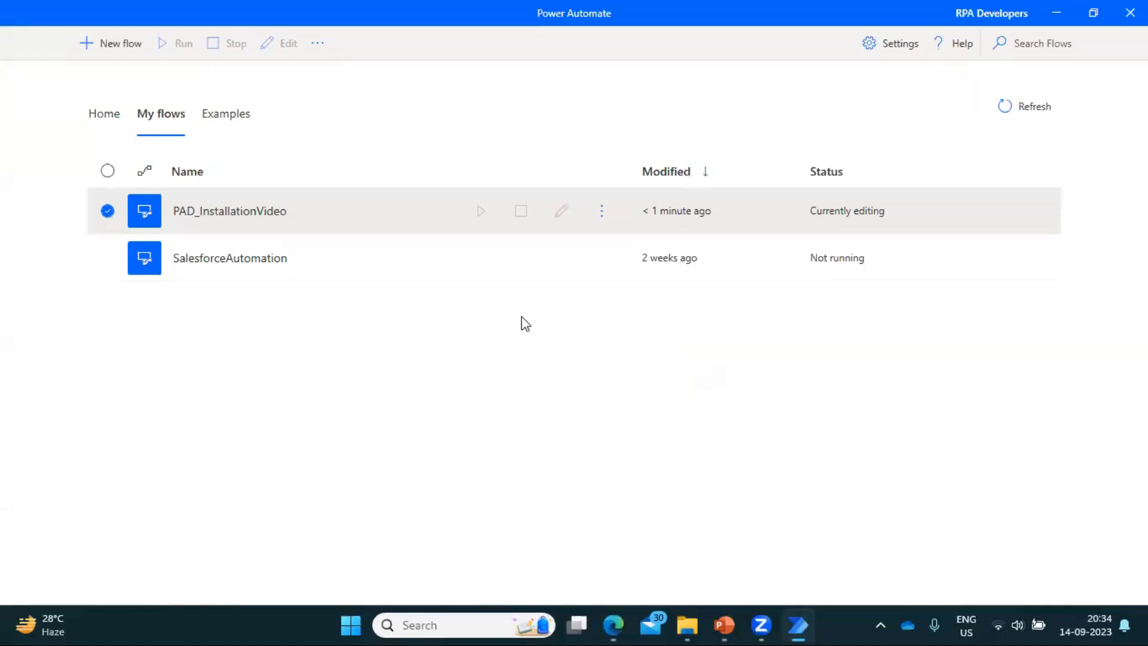
mouse_move(339, 392)
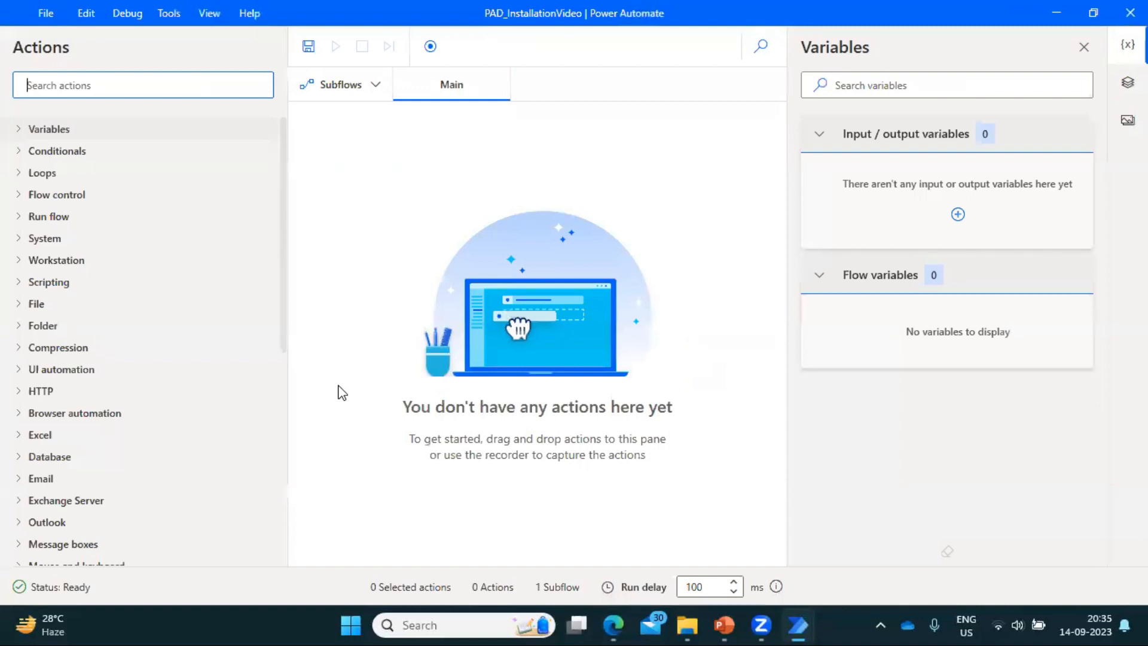
mouse_move(143, 130)
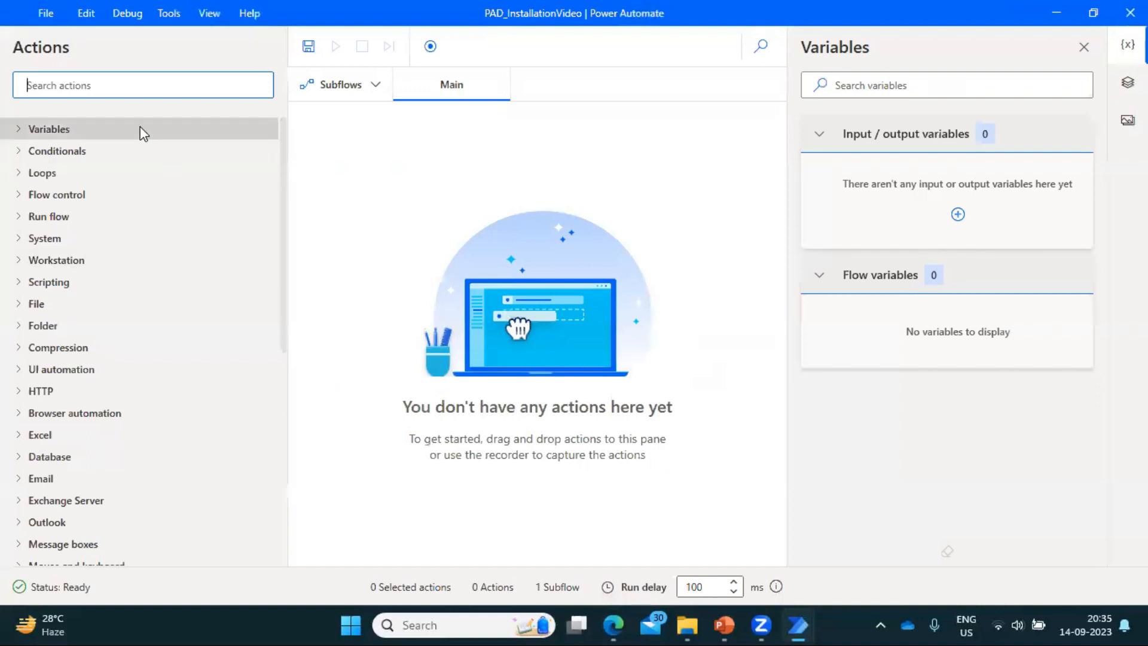
mouse_move(395, 249)
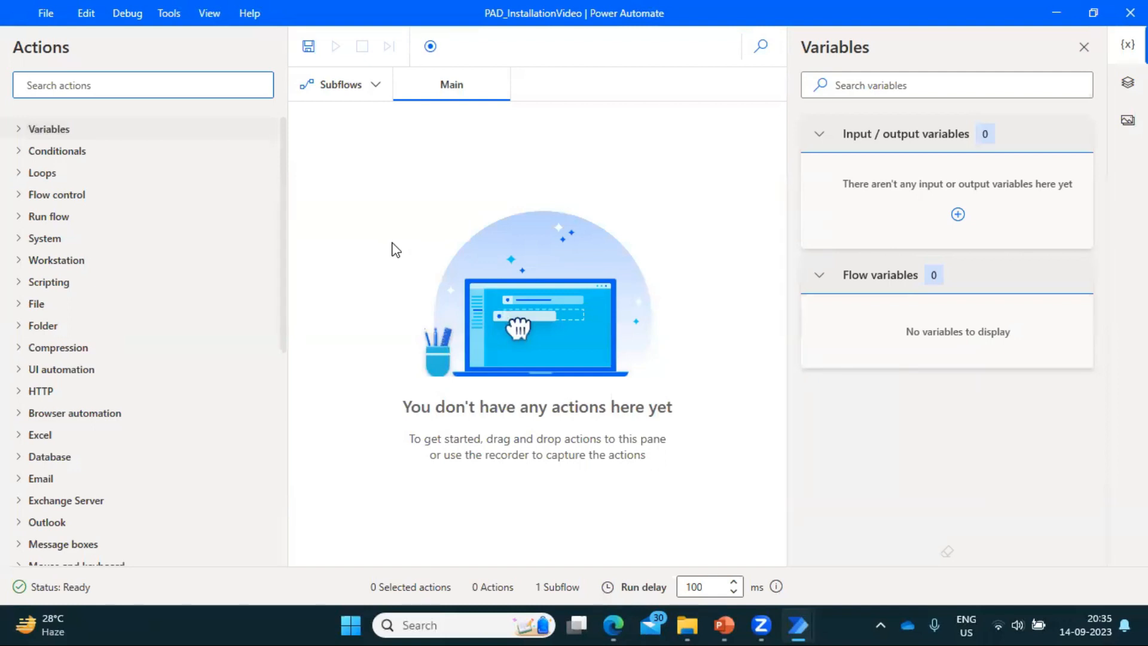
mouse_move(49, 129)
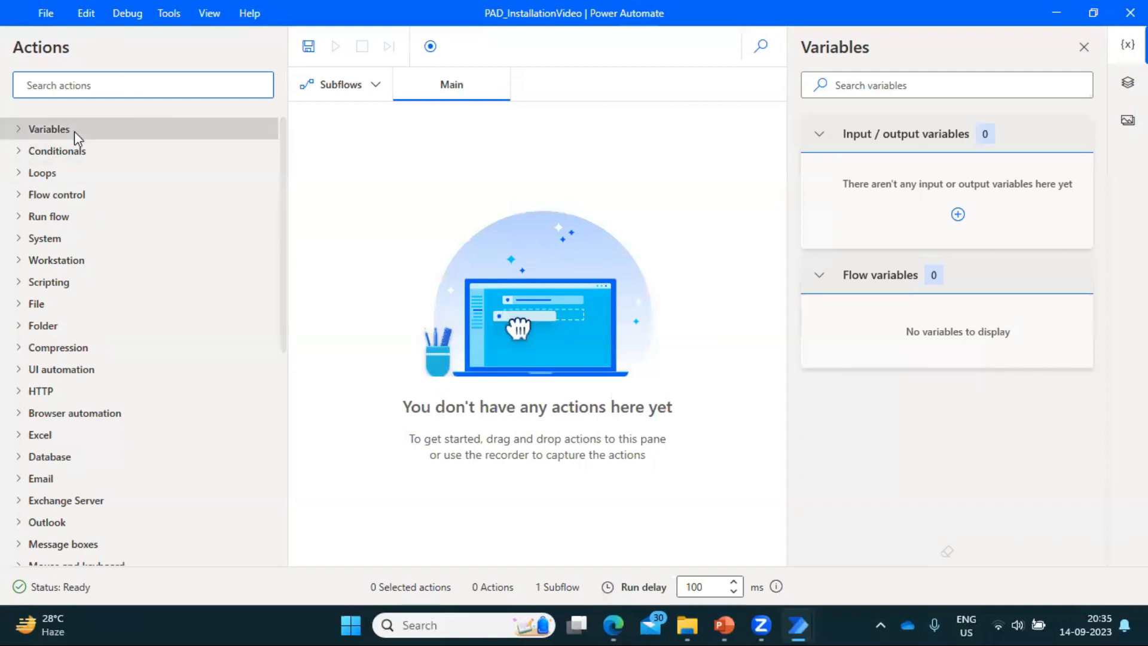
type("excel")
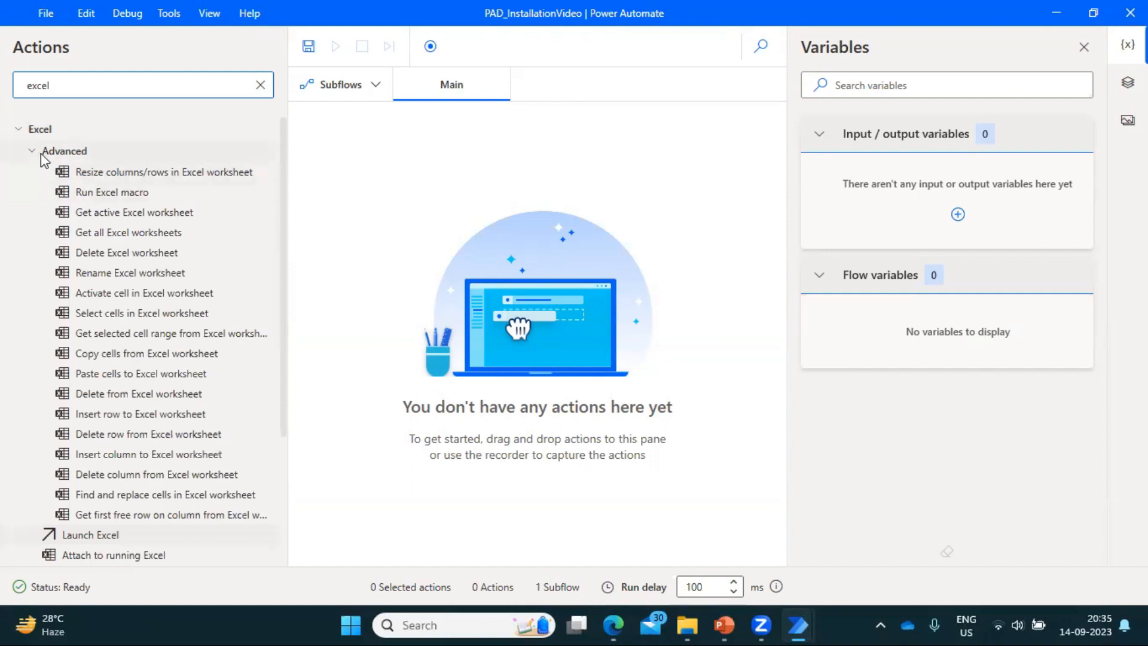
left_click(31, 151)
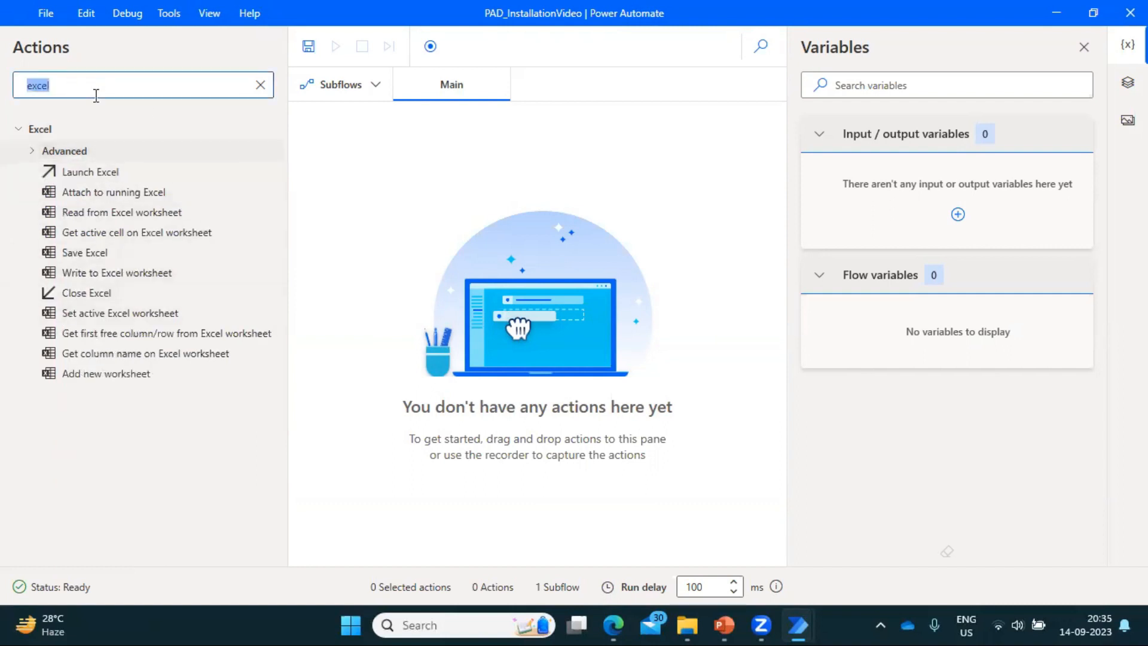
type("email")
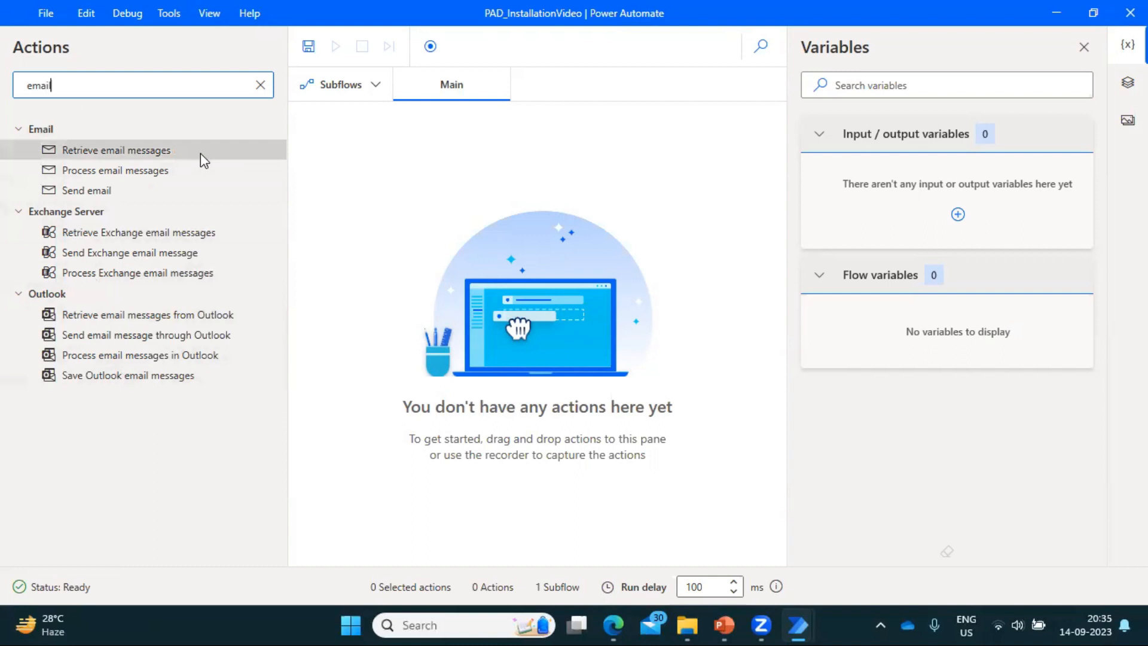
left_click(259, 84)
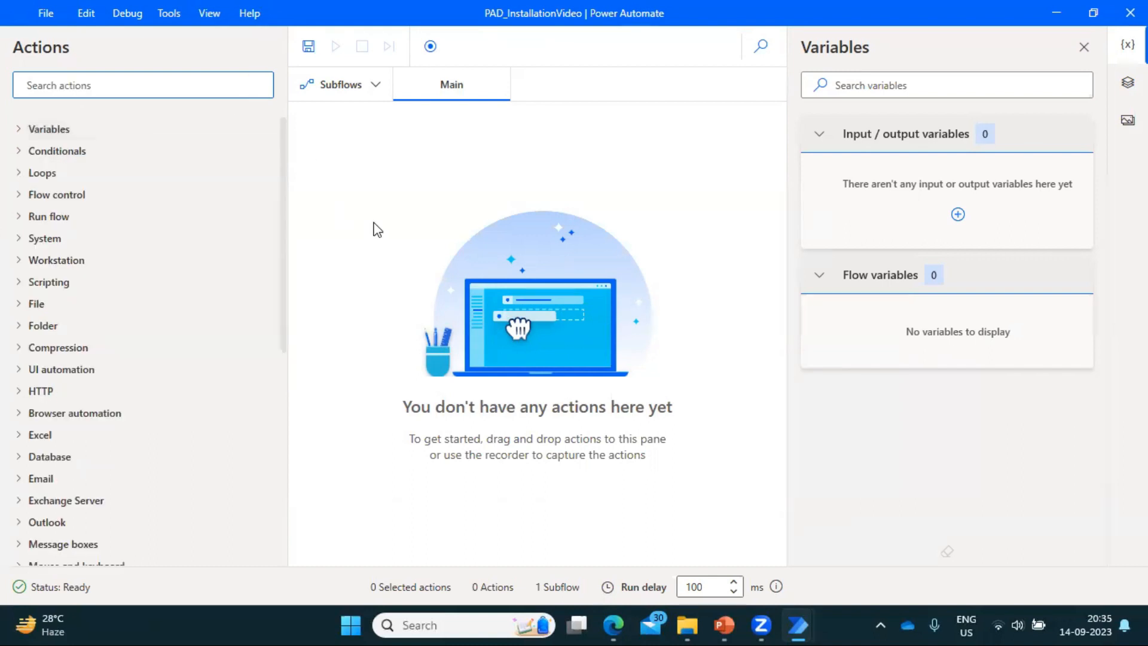
mouse_move(490, 212)
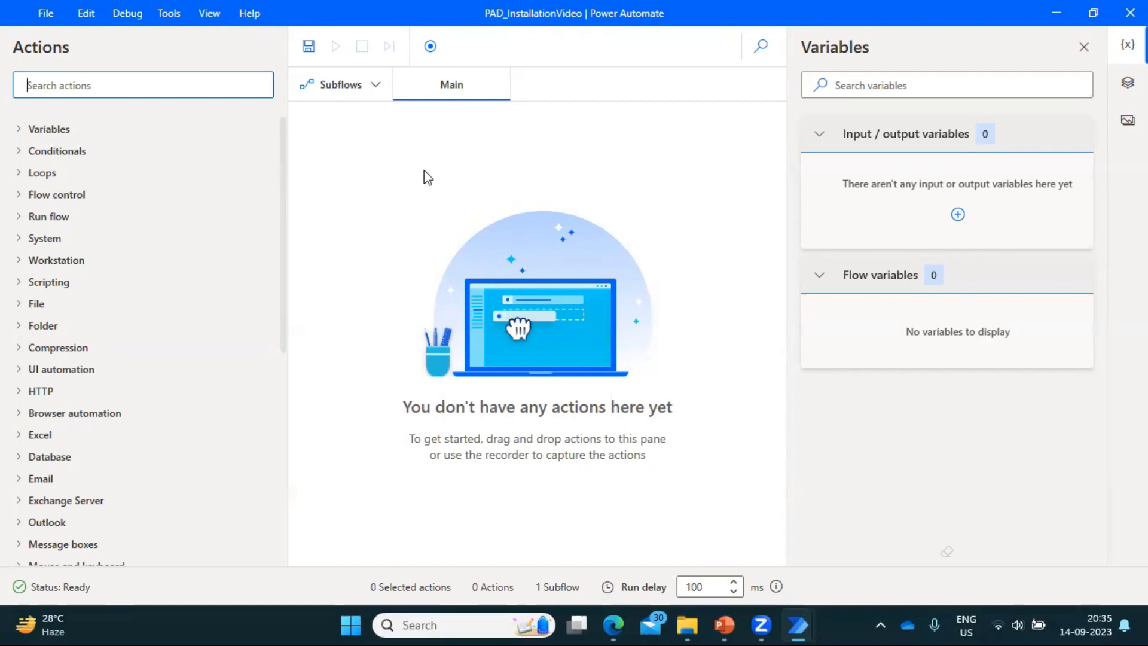
mouse_move(368, 222)
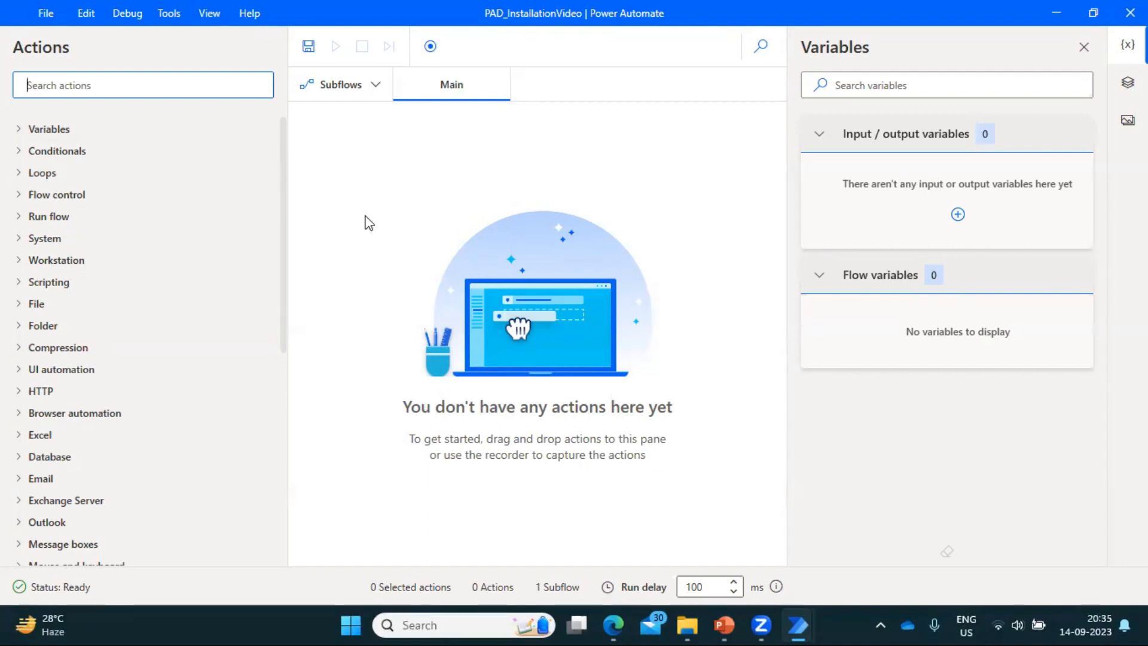
mouse_move(580, 225)
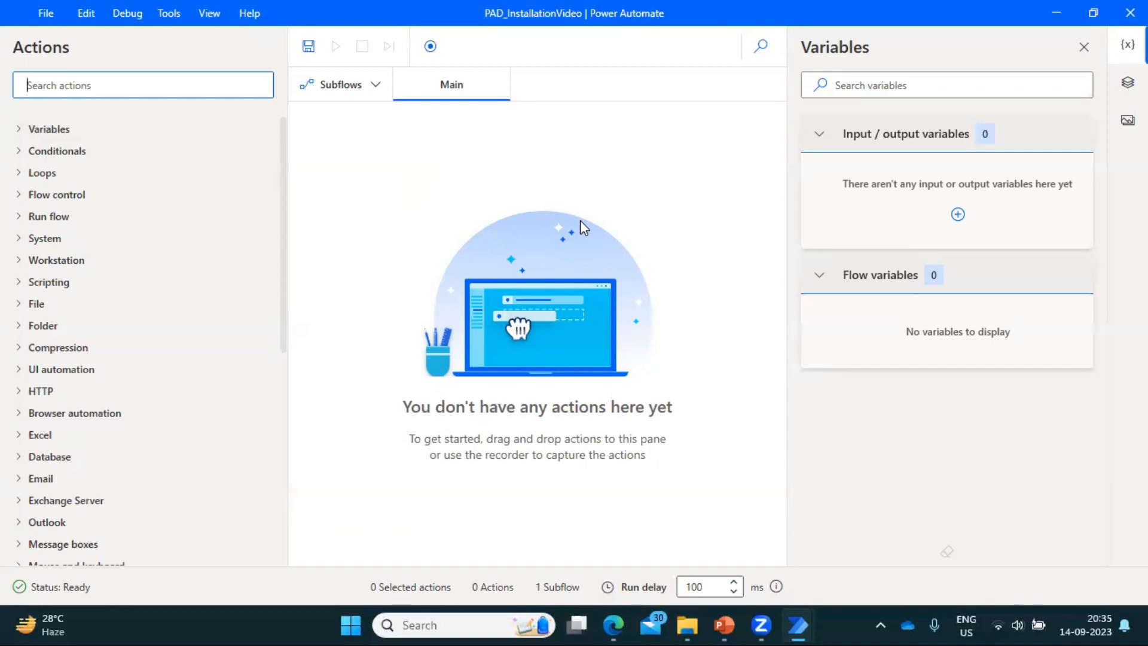